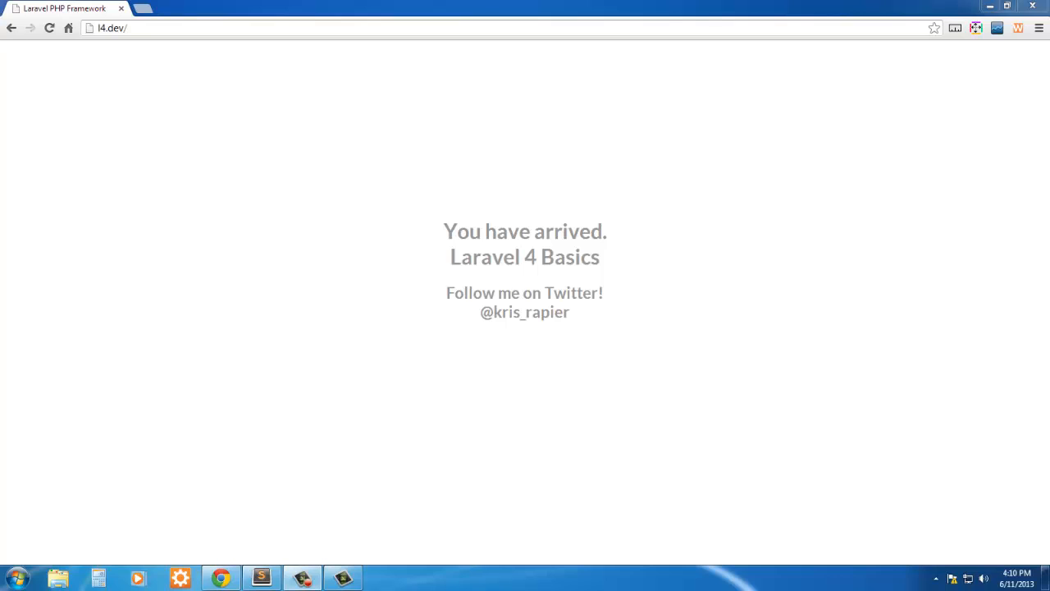
{"action": "mouse_move", "coordinate": [673, 266]}
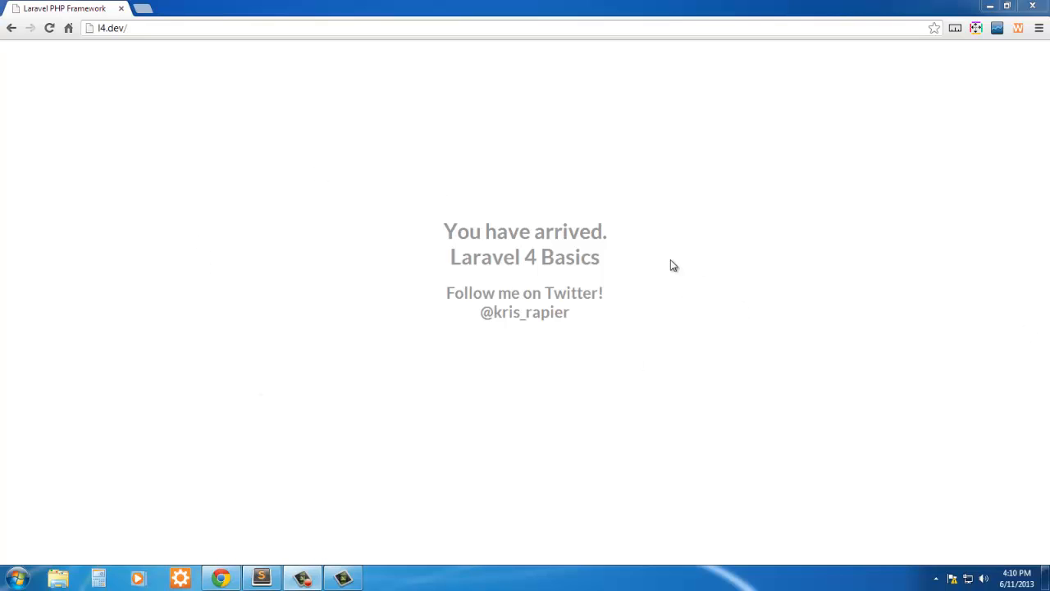
{"action": "mouse_move", "coordinate": [468, 205]}
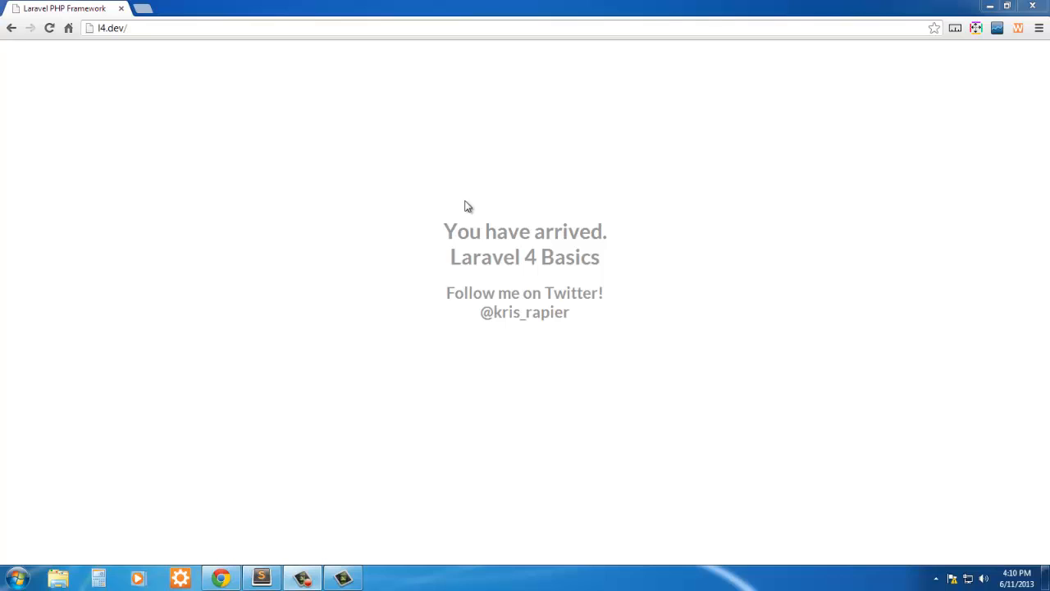
Step: Bring up the hello.php view template and scroll through its HTML head and styles
{"action": "left_click", "coordinate": [111, 28]}
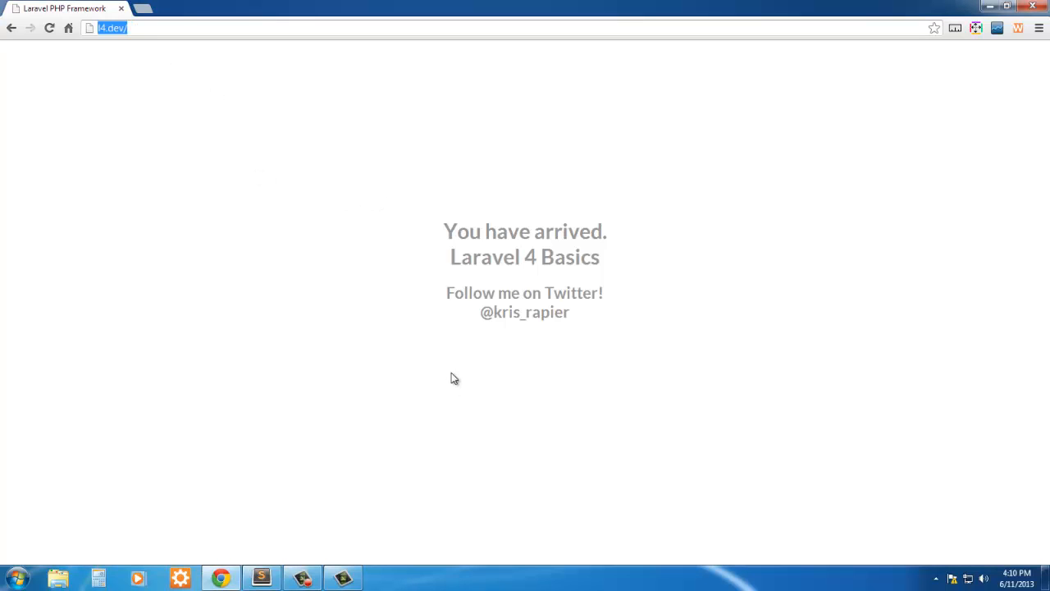
{"action": "mouse_move", "coordinate": [261, 578]}
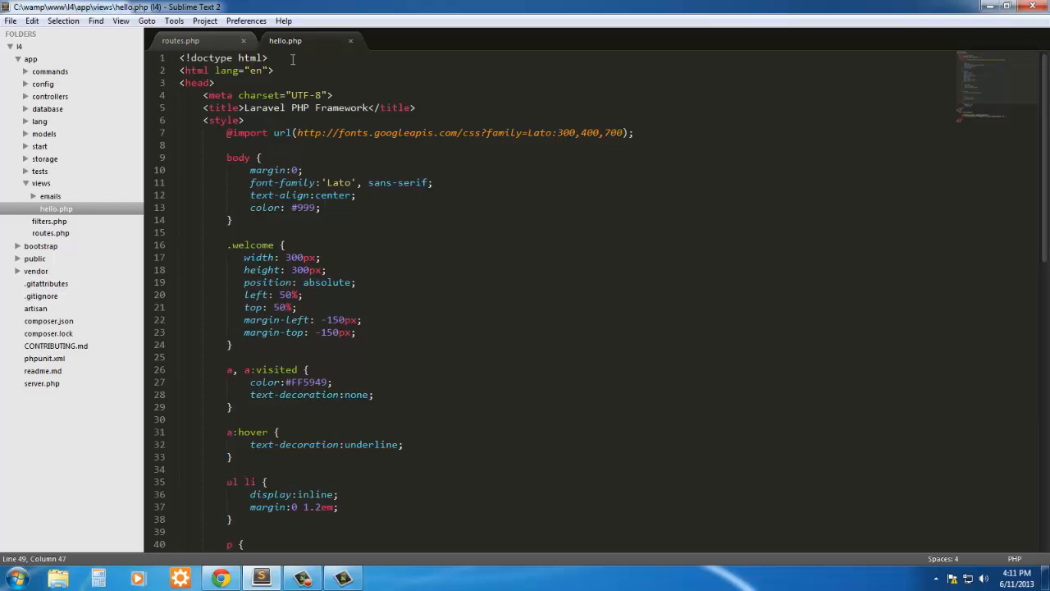
{"action": "scroll", "scroll_direction": "down", "scroll_amount": 3}
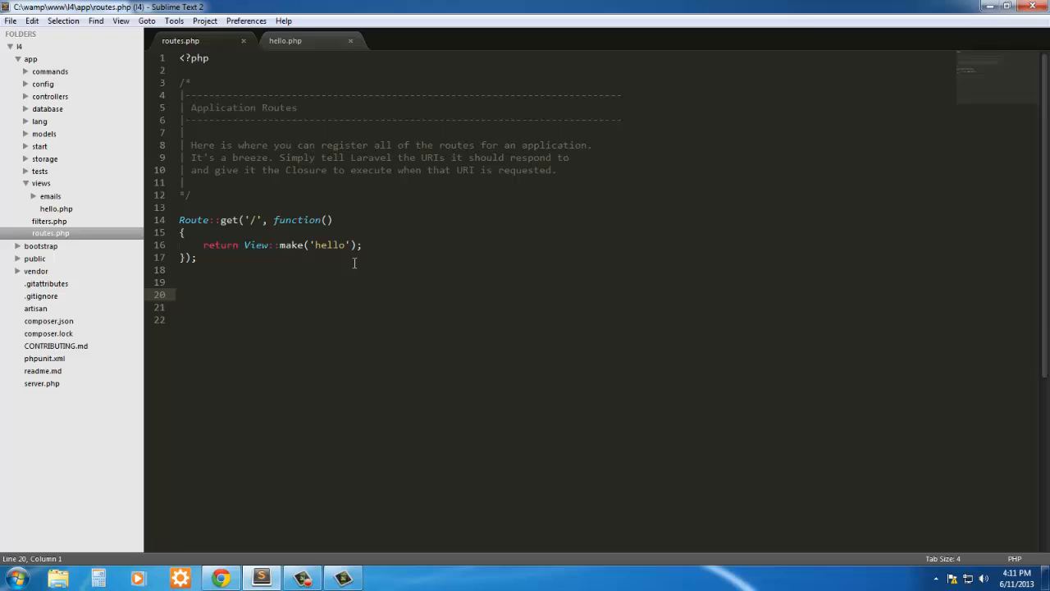
{"action": "mouse_move", "coordinate": [174, 229]}
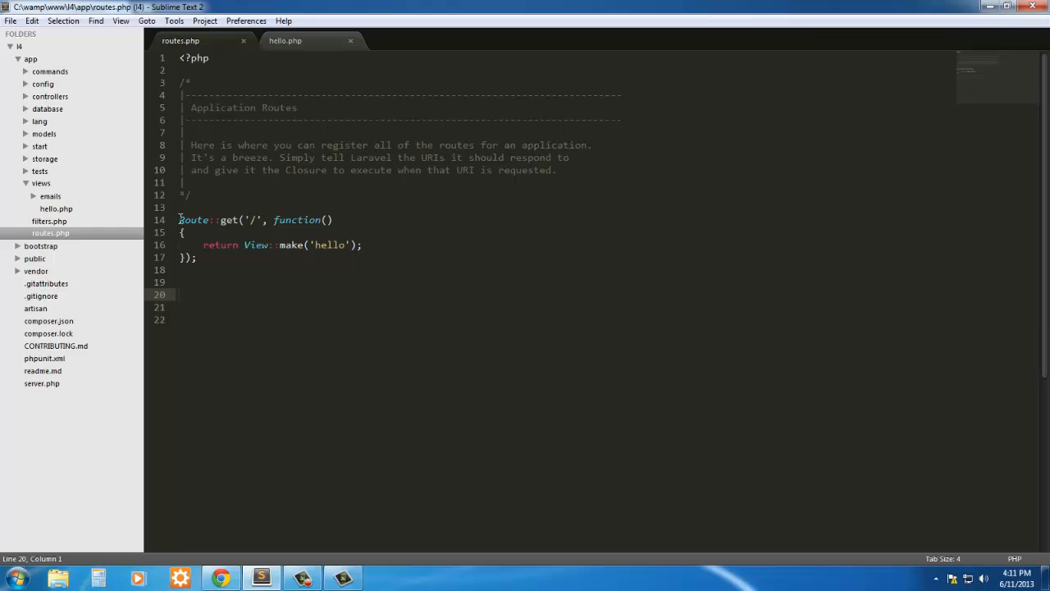
{"action": "double_click", "coordinate": [194, 220]}
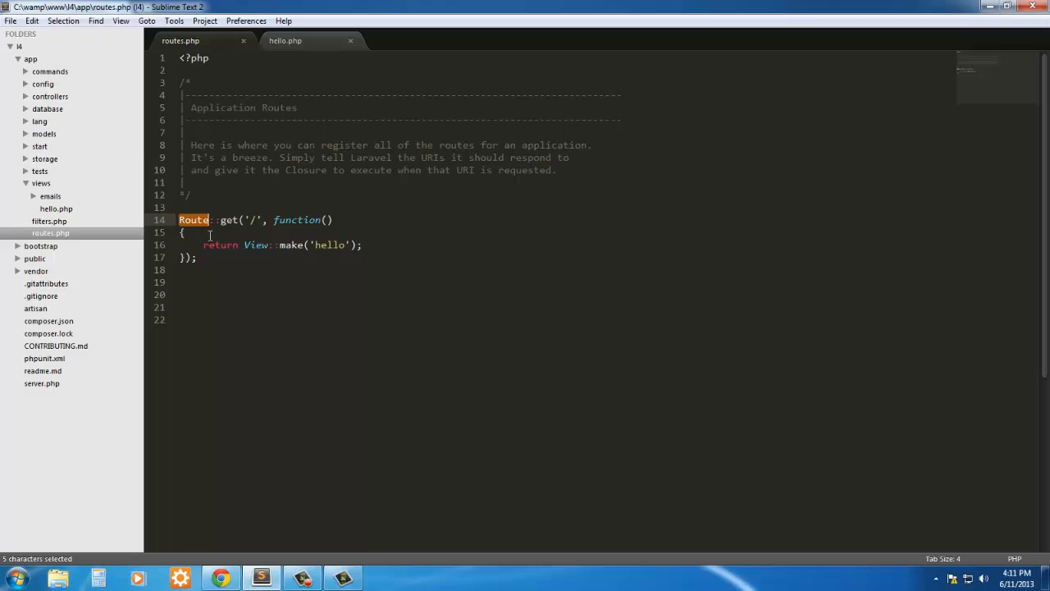
{"action": "left_click", "coordinate": [237, 220]}
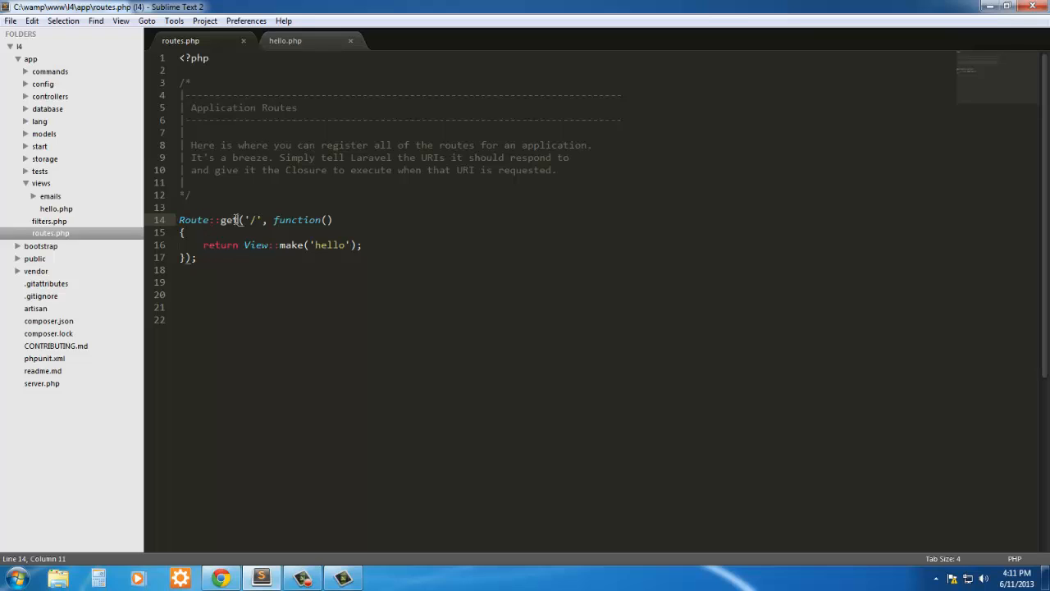
{"action": "double_click", "coordinate": [228, 220]}
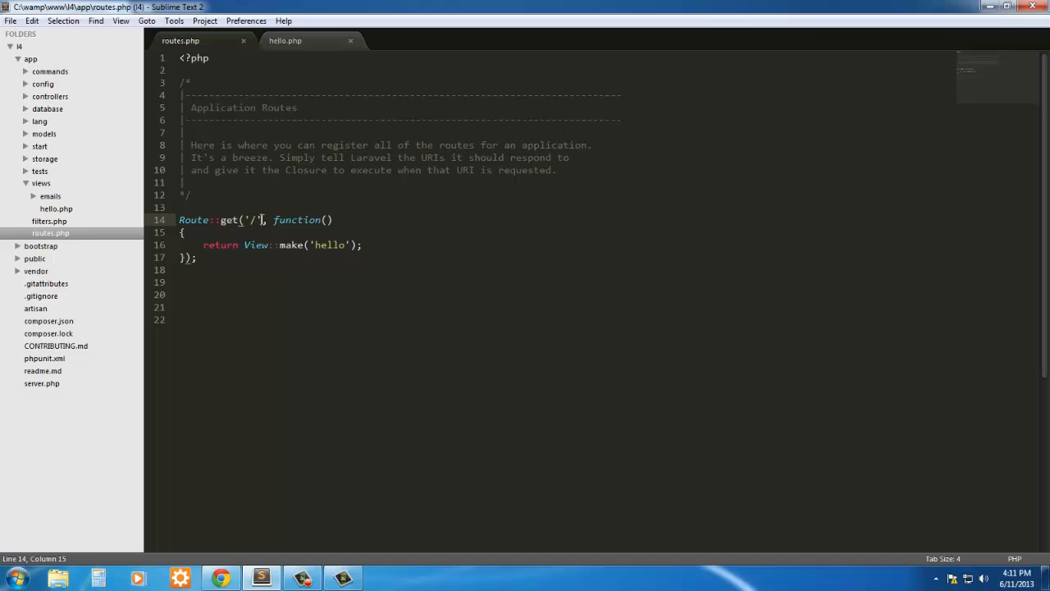
{"action": "double_click", "coordinate": [253, 220]}
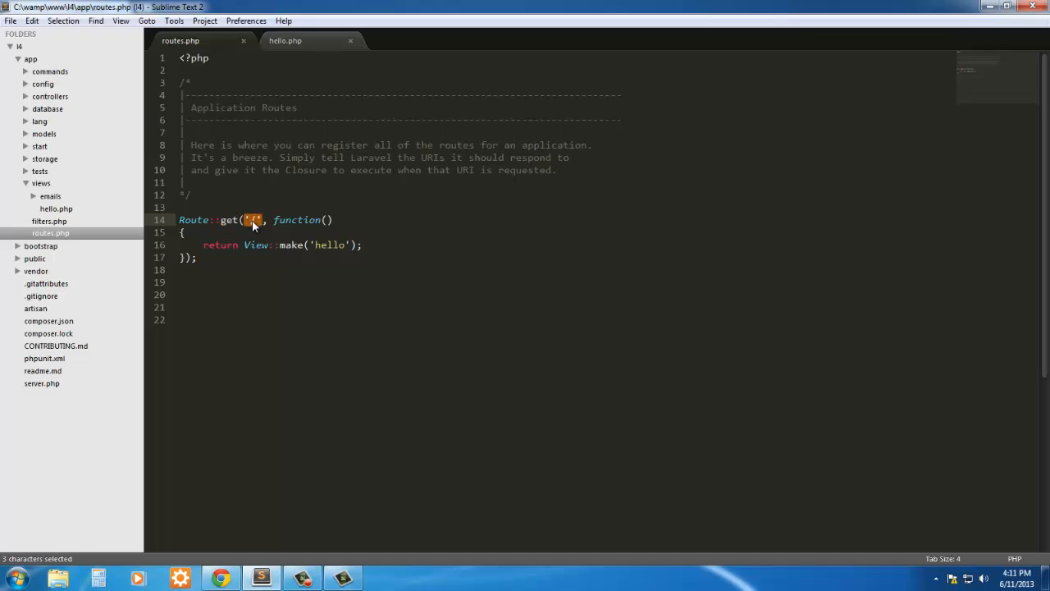
{"action": "mouse_move", "coordinate": [256, 228]}
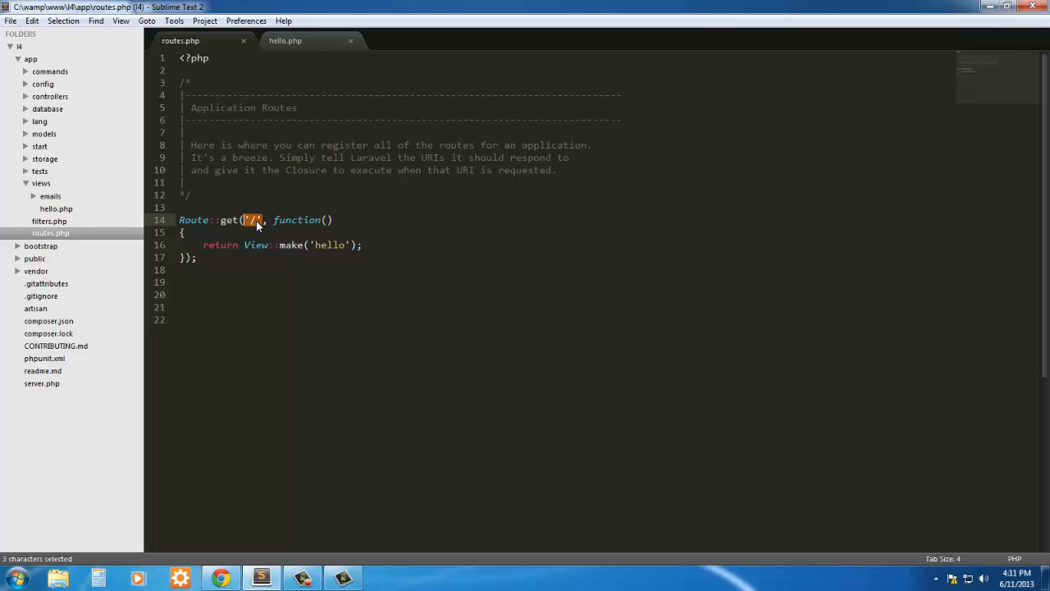
{"action": "left_click", "coordinate": [274, 220]}
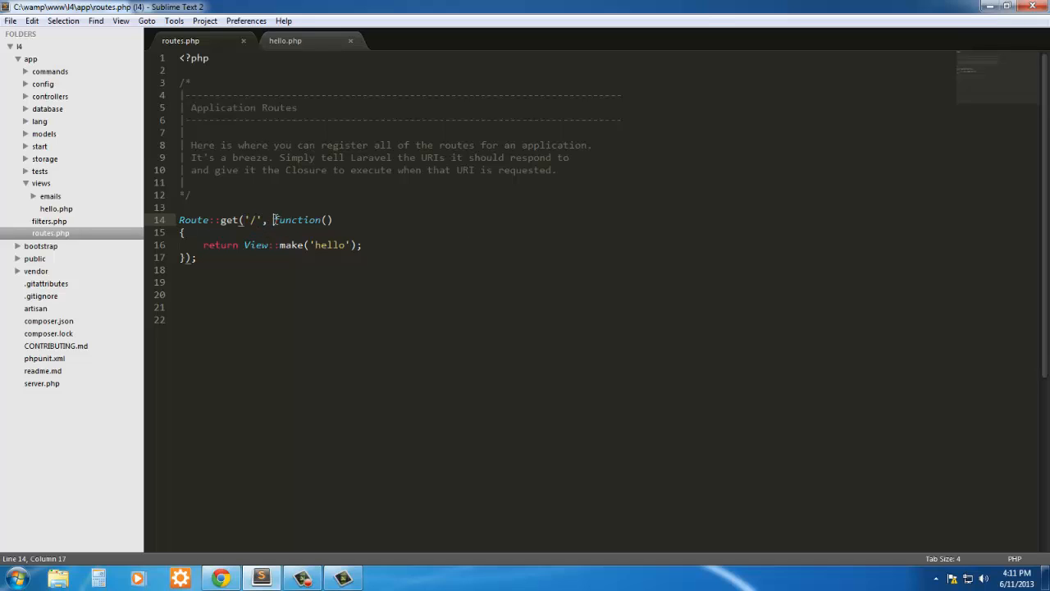
{"action": "double_click", "coordinate": [299, 219]}
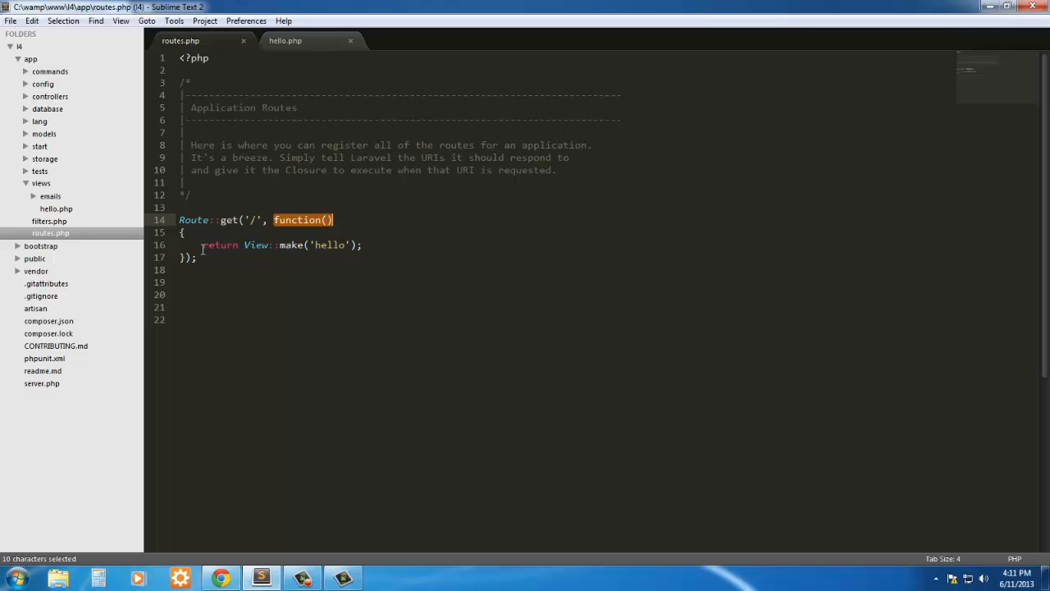
{"action": "double_click", "coordinate": [220, 245]}
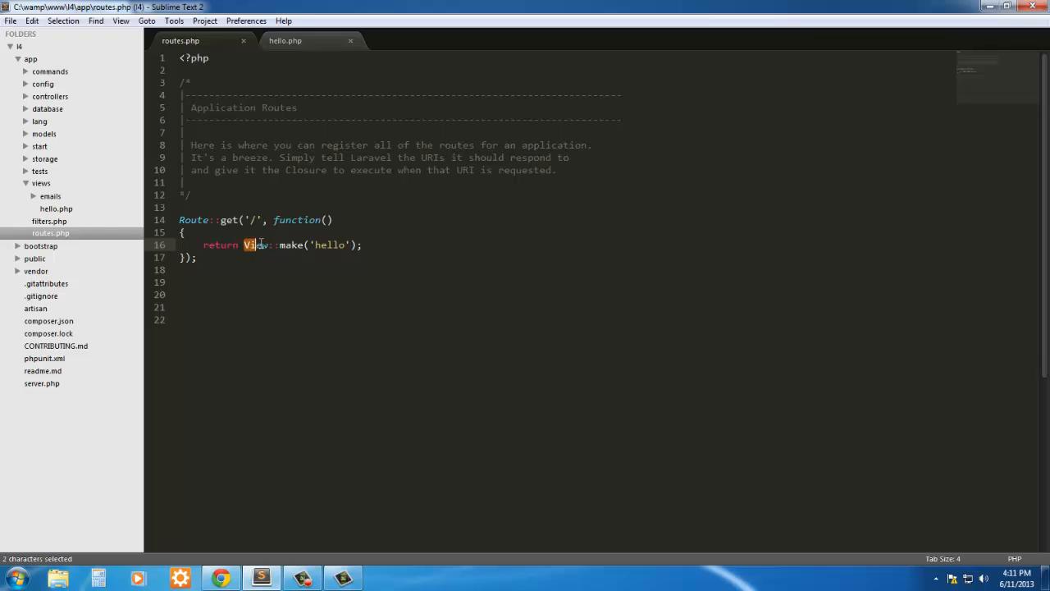
{"action": "double_click", "coordinate": [256, 245]}
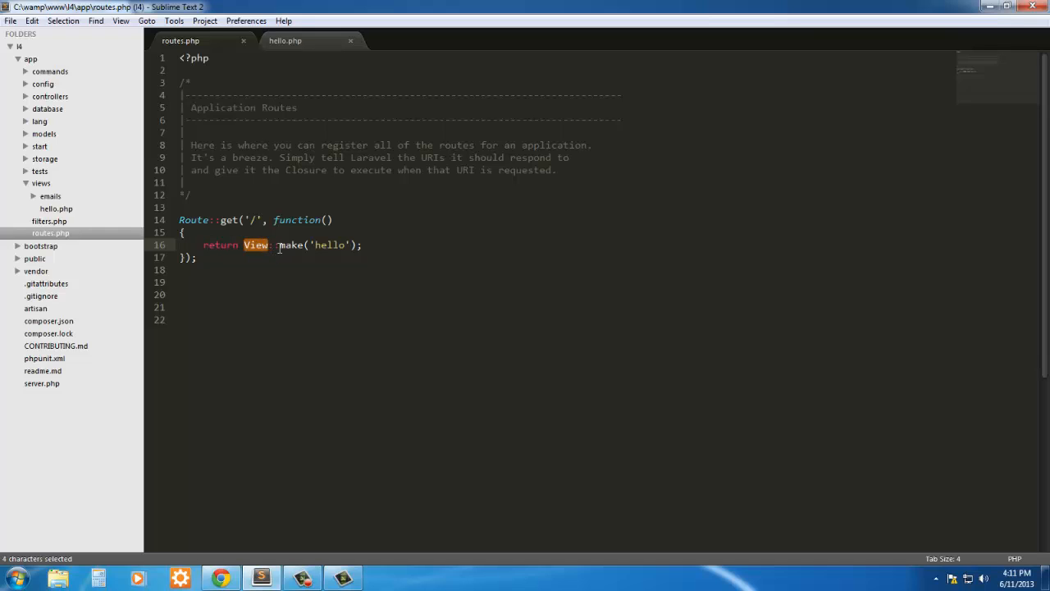
{"action": "double_click", "coordinate": [291, 244]}
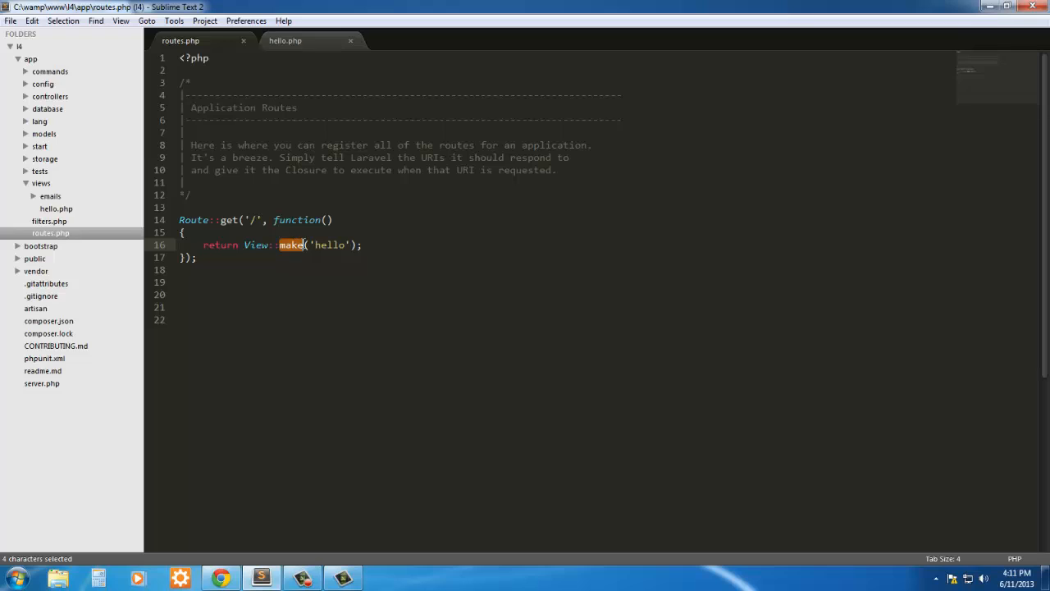
{"action": "double_click", "coordinate": [332, 244]}
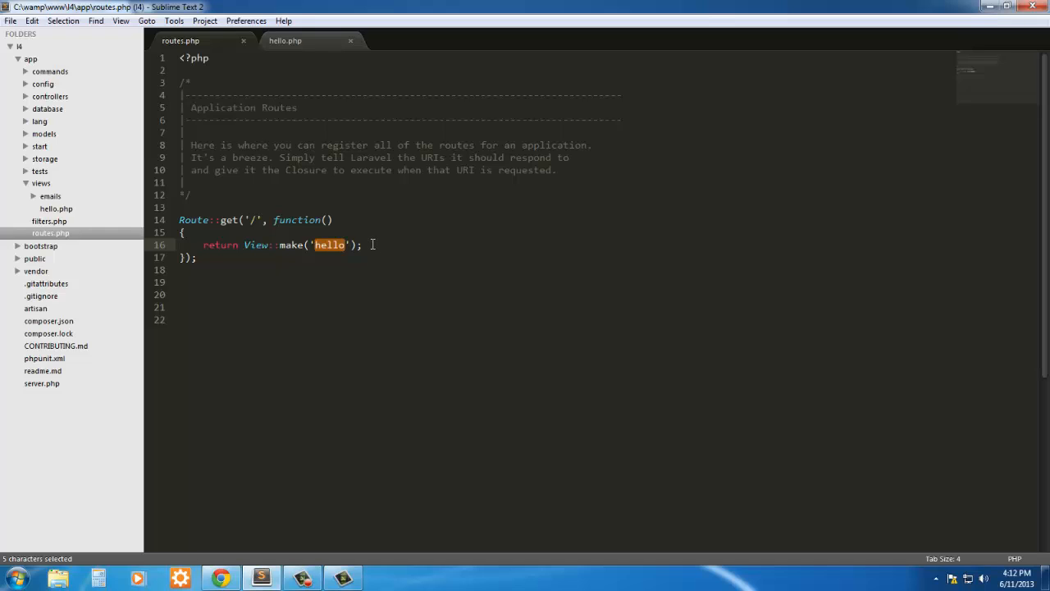
Step: Create a new folder named home inside app/views
{"action": "left_click", "coordinate": [361, 245]}
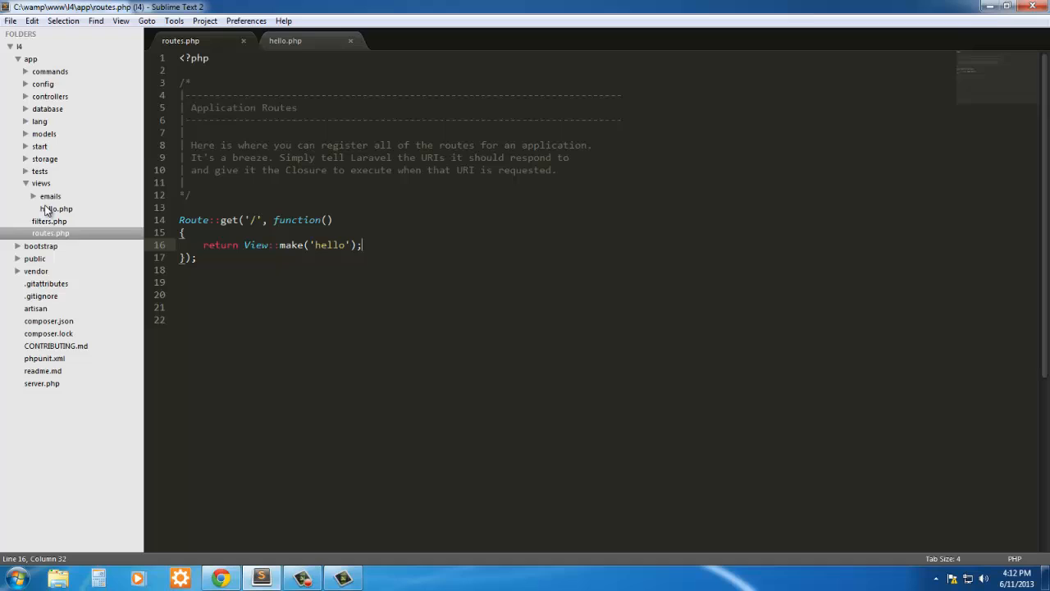
{"action": "right_click", "coordinate": [41, 183]}
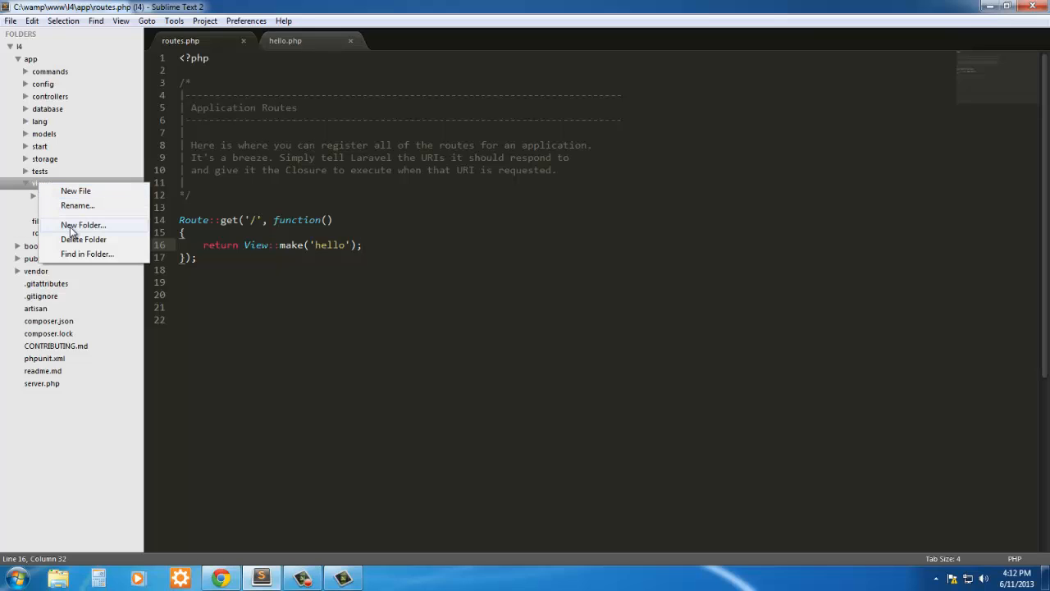
{"action": "left_click", "coordinate": [82, 225]}
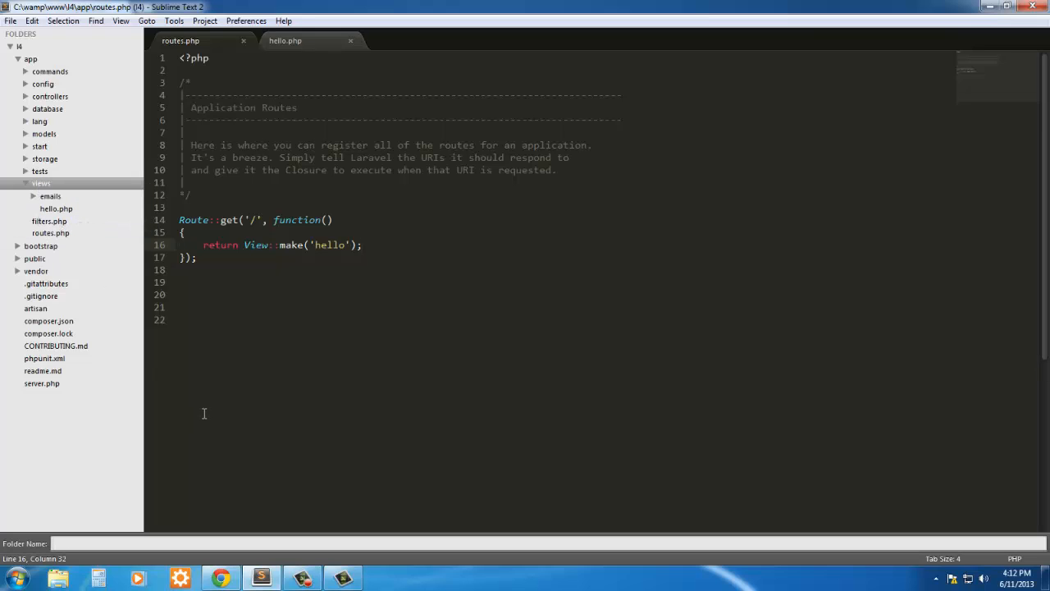
{"action": "type", "text": "home"}
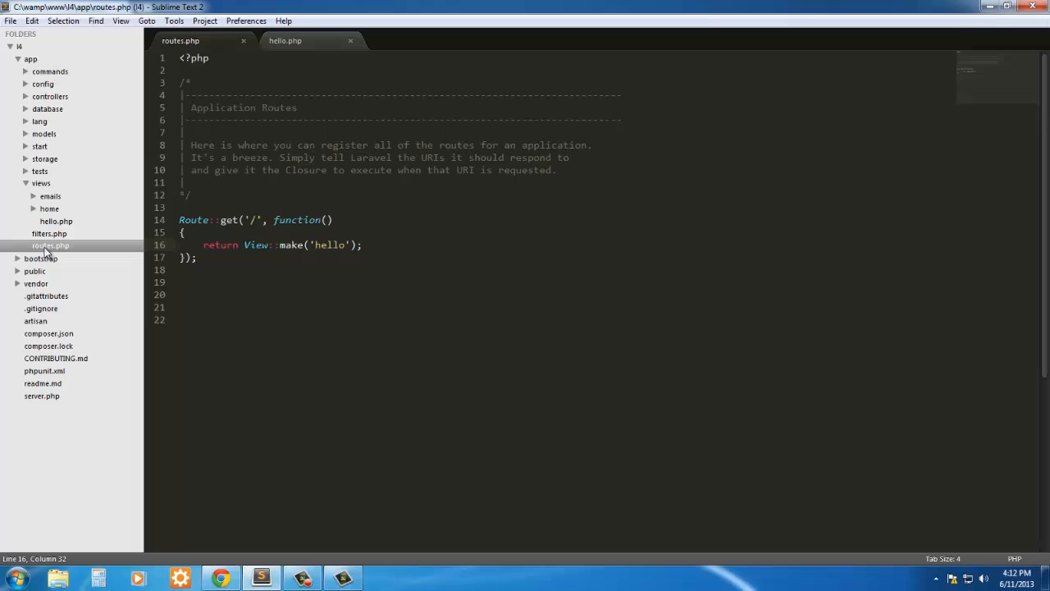
{"action": "right_click", "coordinate": [51, 246]}
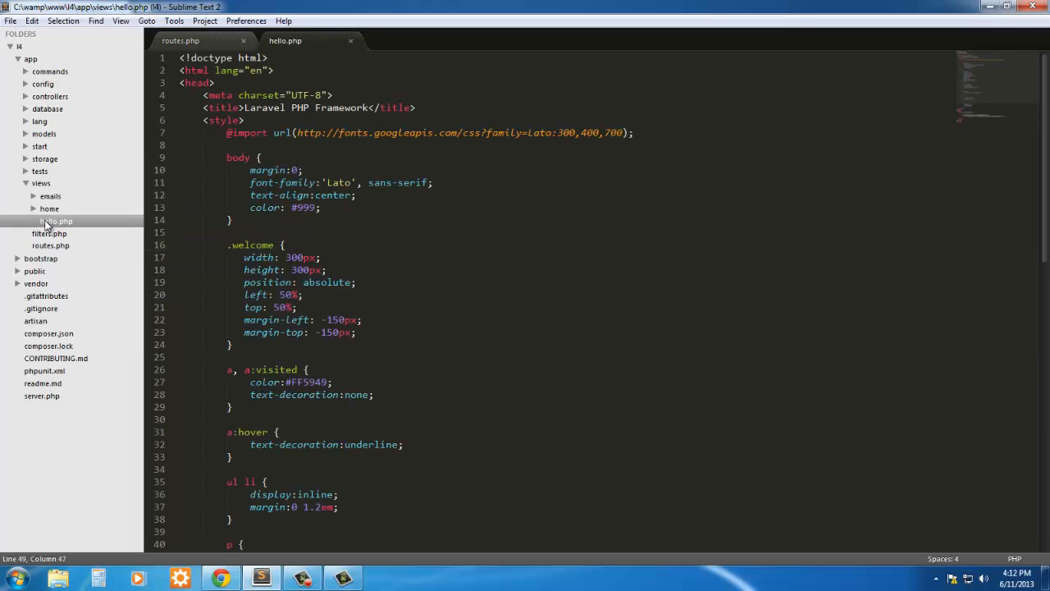
Step: Create a new file in app/views/home and save it as index.php
{"action": "right_click", "coordinate": [56, 219]}
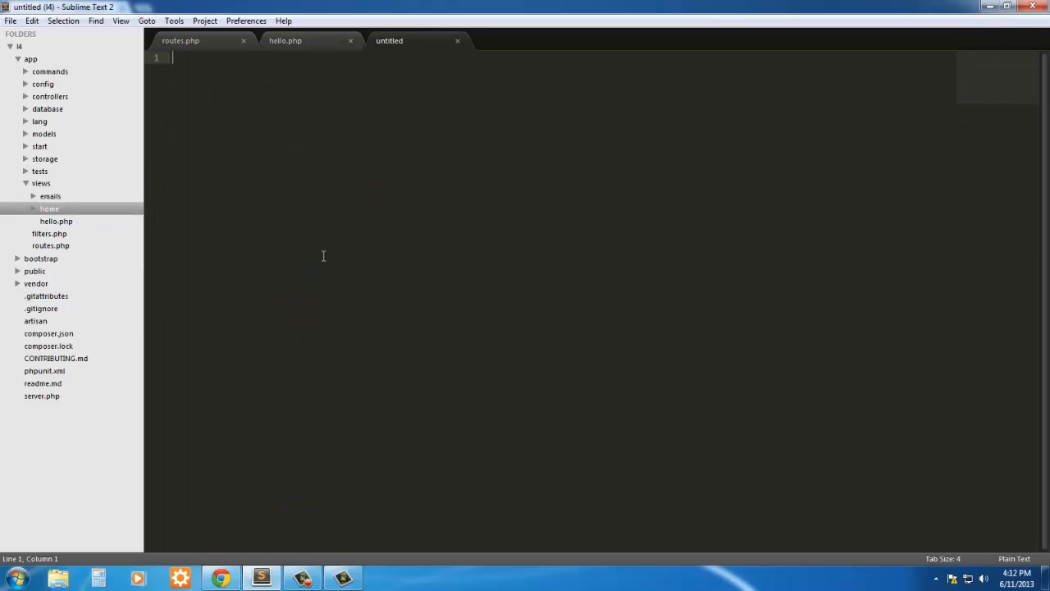
{"action": "type", "text": "inde"}
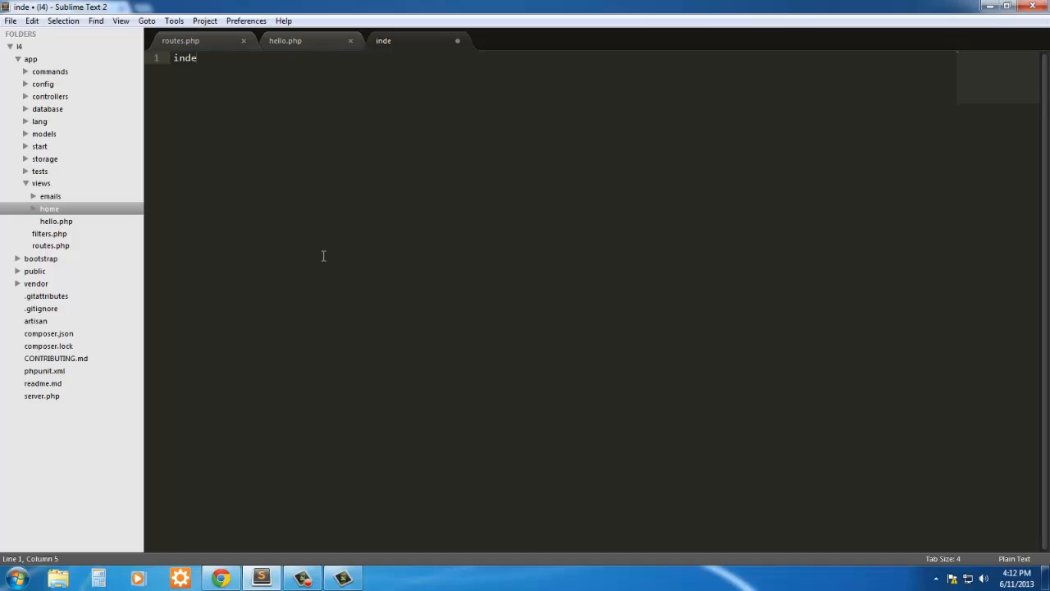
{"action": "type", "text": "x.php"}
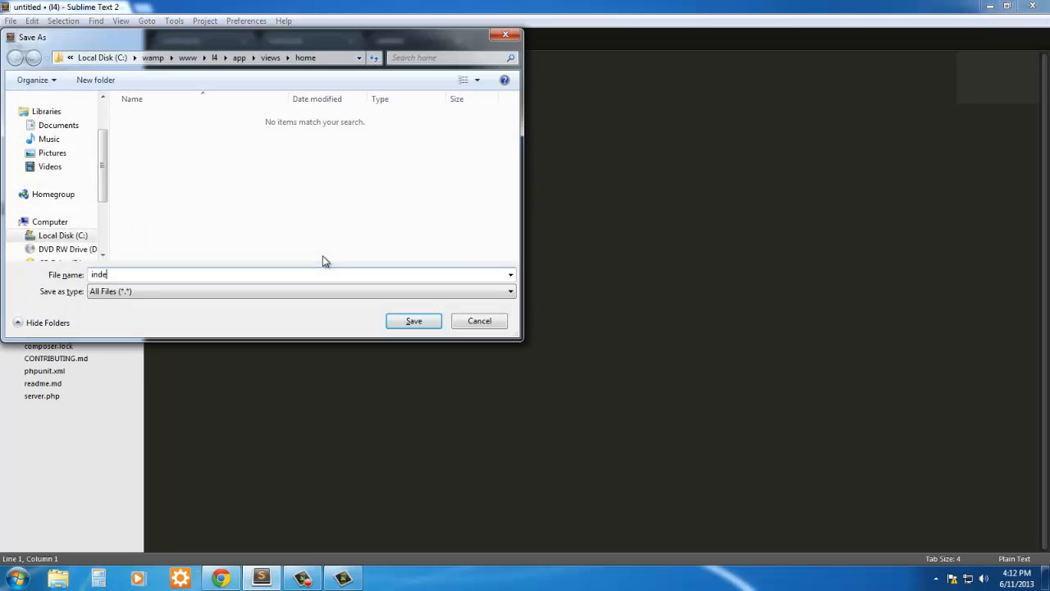
{"action": "type", "text": "x.php"}
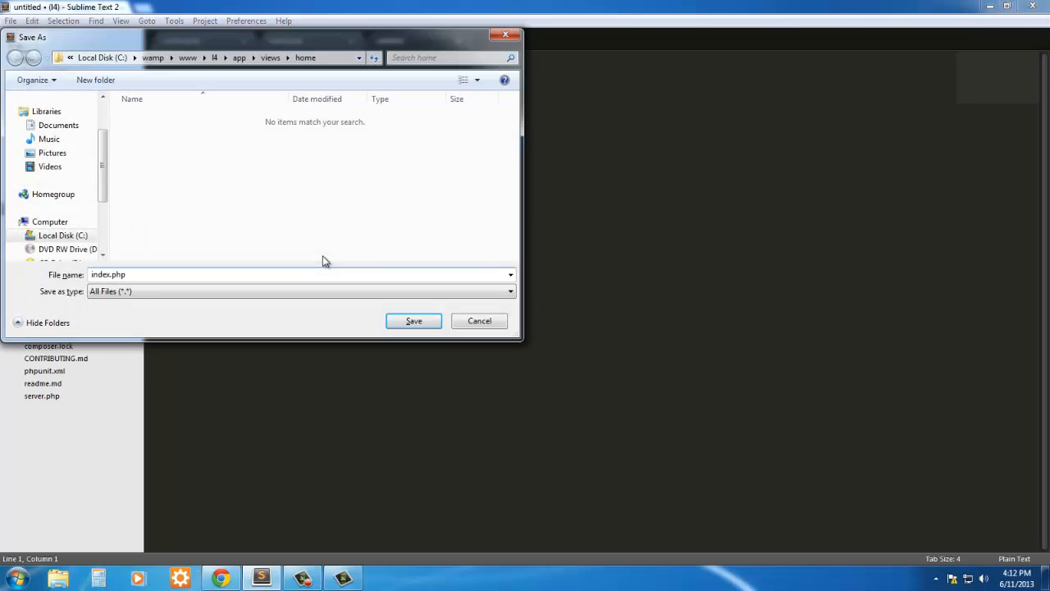
{"action": "left_click", "coordinate": [414, 320]}
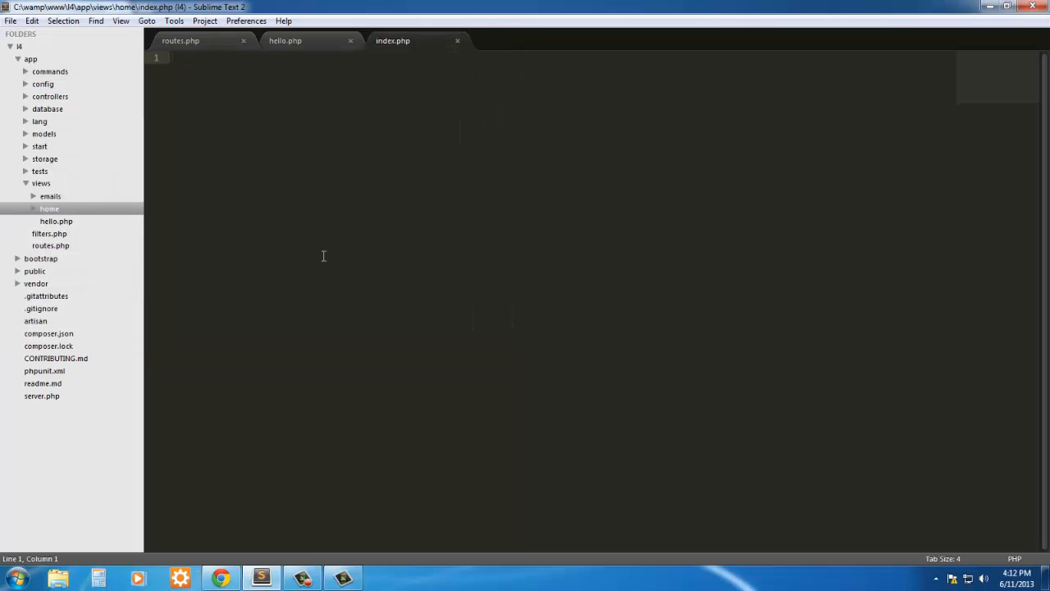
Step: Write <h2>Hello from Laravel 4</h2> in index.php and save the file
{"action": "left_click", "coordinate": [285, 40]}
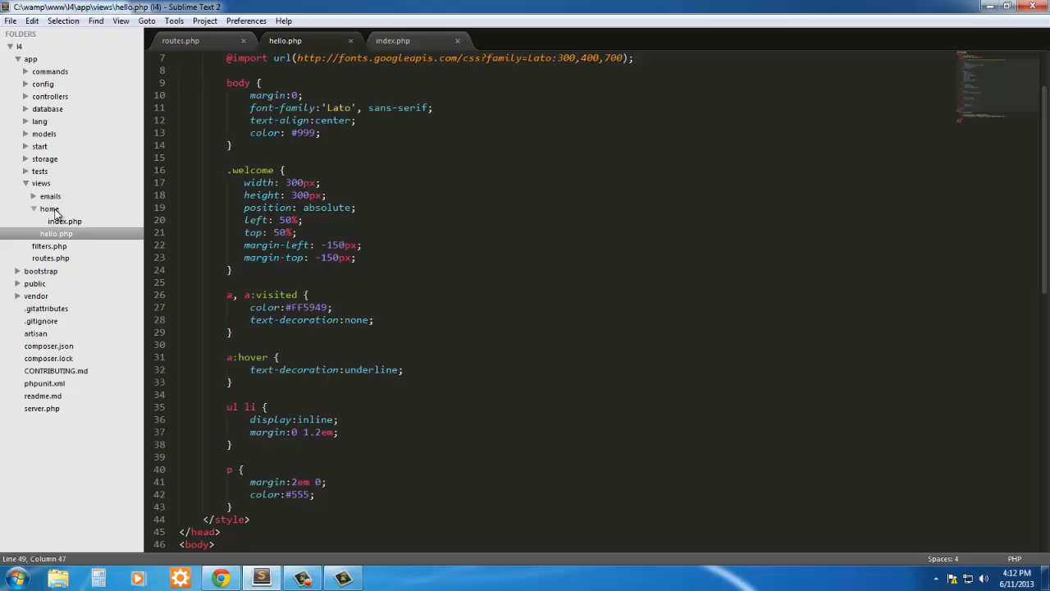
{"action": "left_click", "coordinate": [64, 220]}
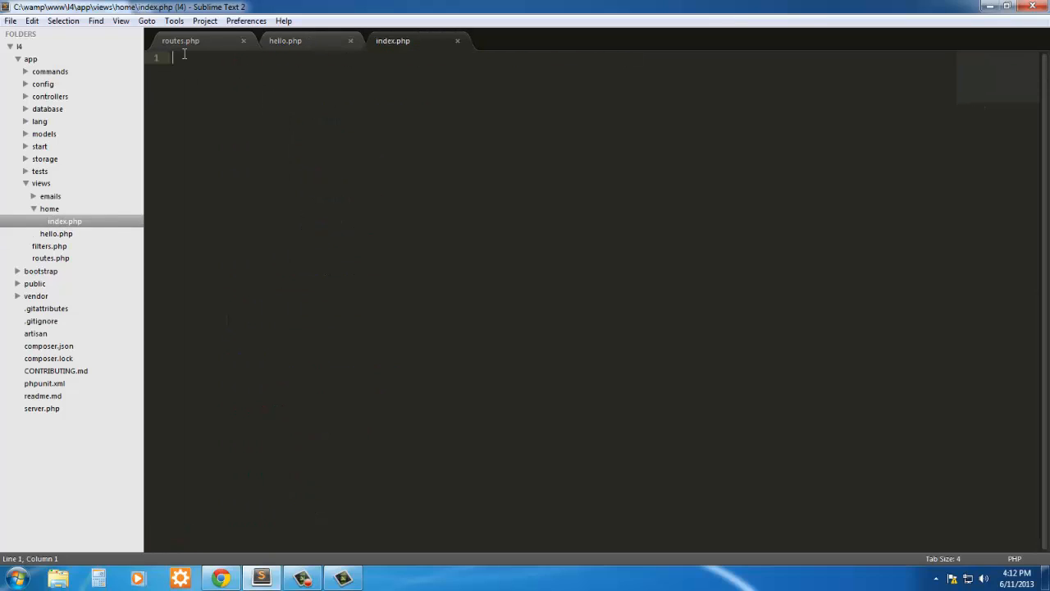
{"action": "type", "text": "H"}
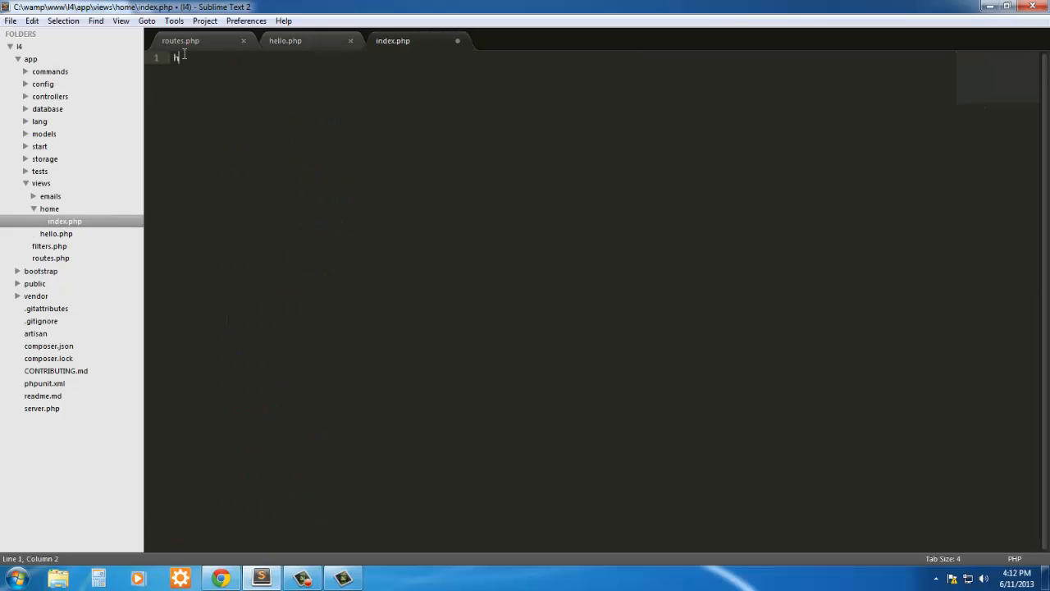
{"action": "key", "text": "backspace"}
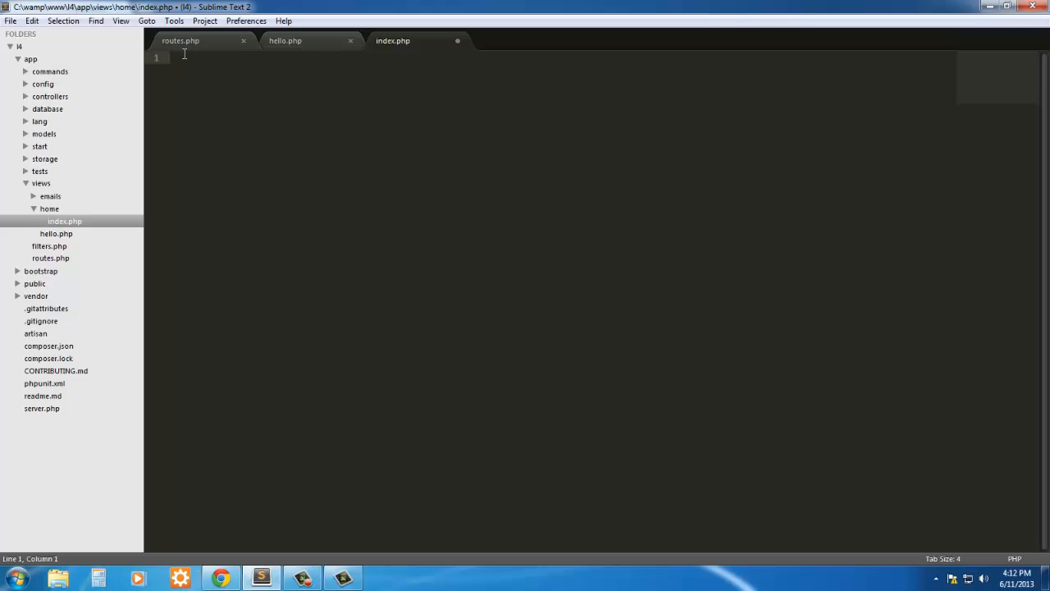
{"action": "type", "text": "<h2>He</h2>"}
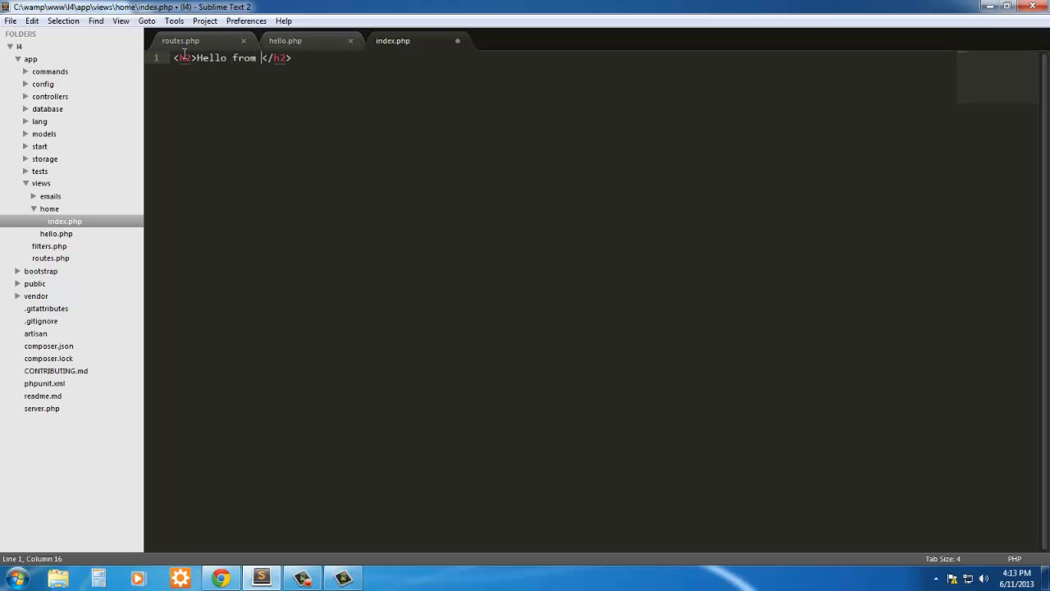
{"action": "type", "text": "Laravel"}
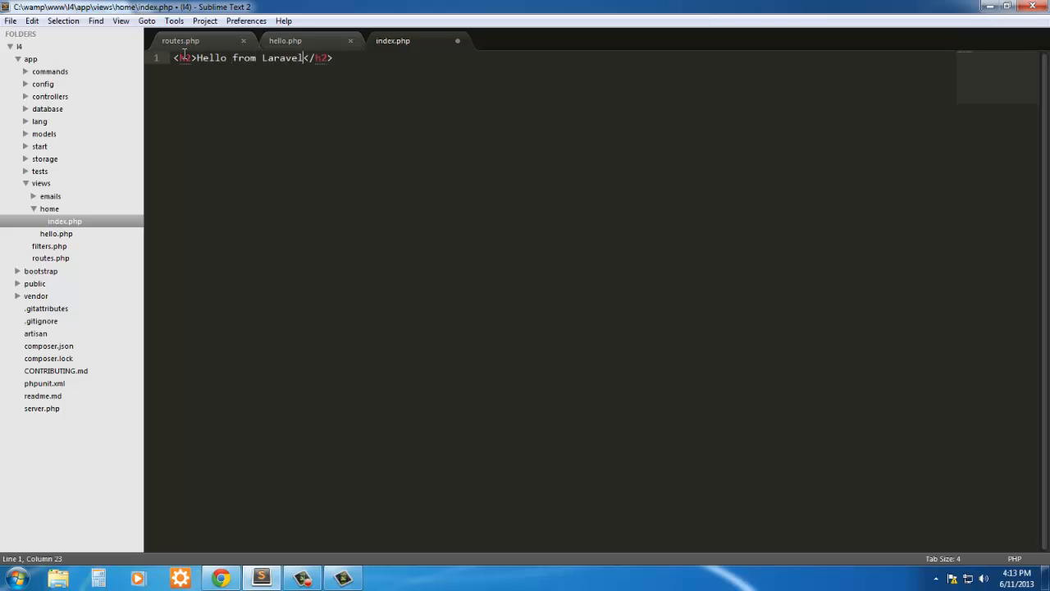
{"action": "type", "text": "4"}
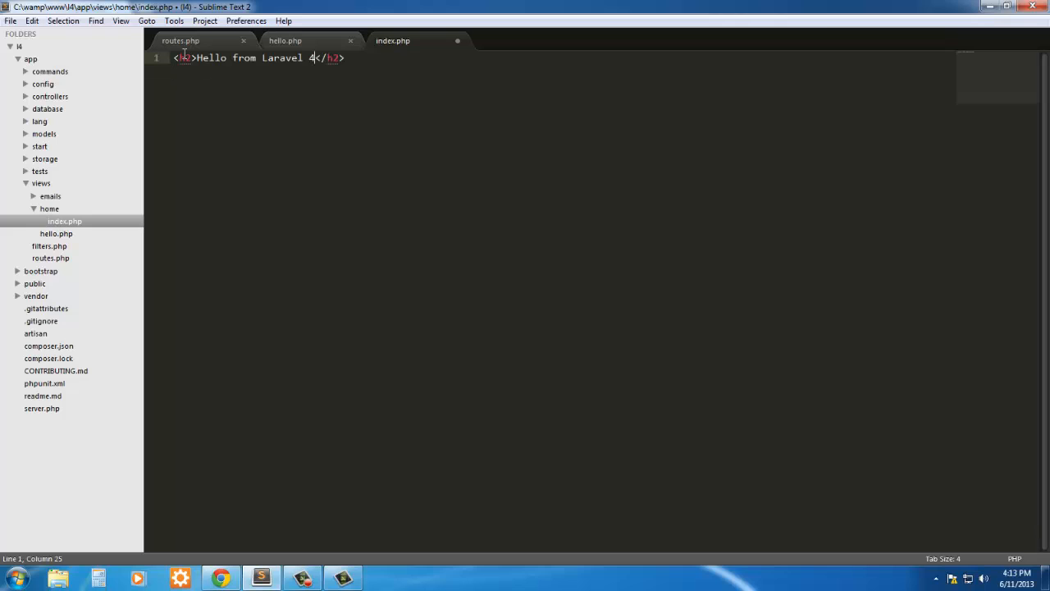
{"action": "key", "text": "ctrl+s"}
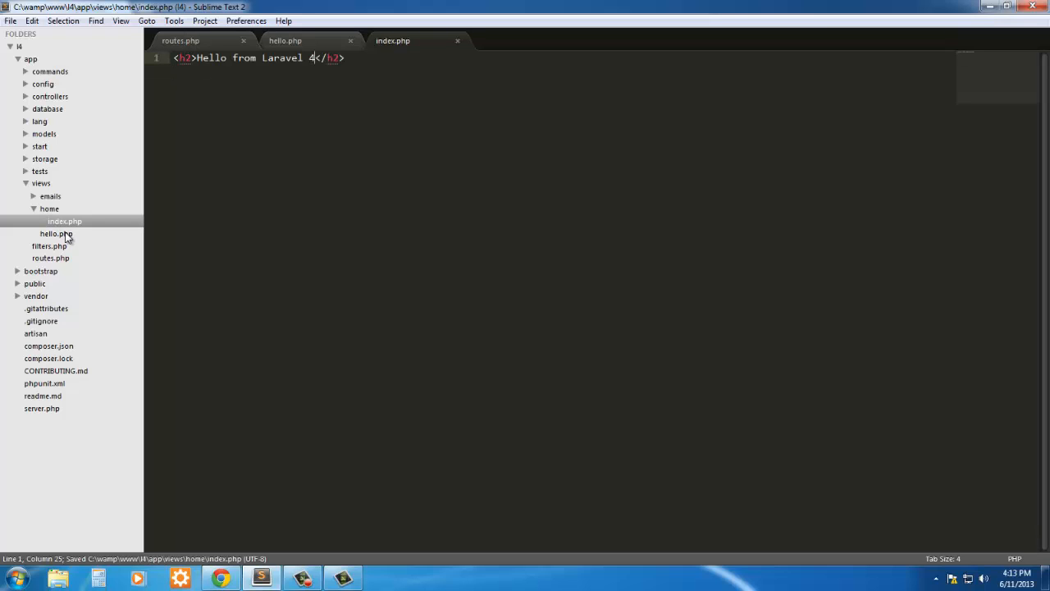
Step: In routes.php, replace the view name hello with index in View::make
{"action": "left_click", "coordinate": [49, 209]}
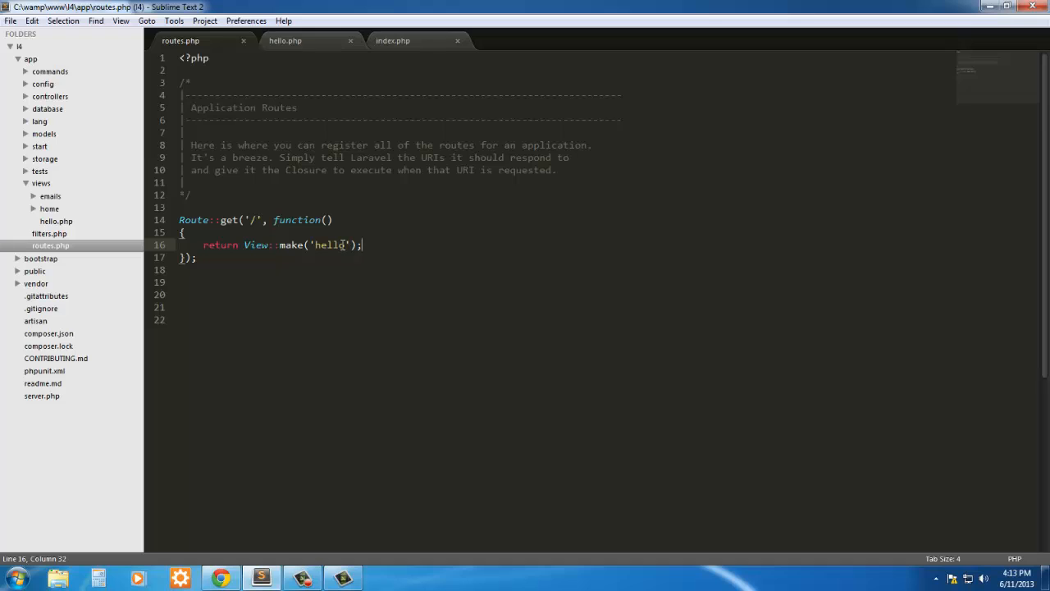
{"action": "double_click", "coordinate": [330, 244]}
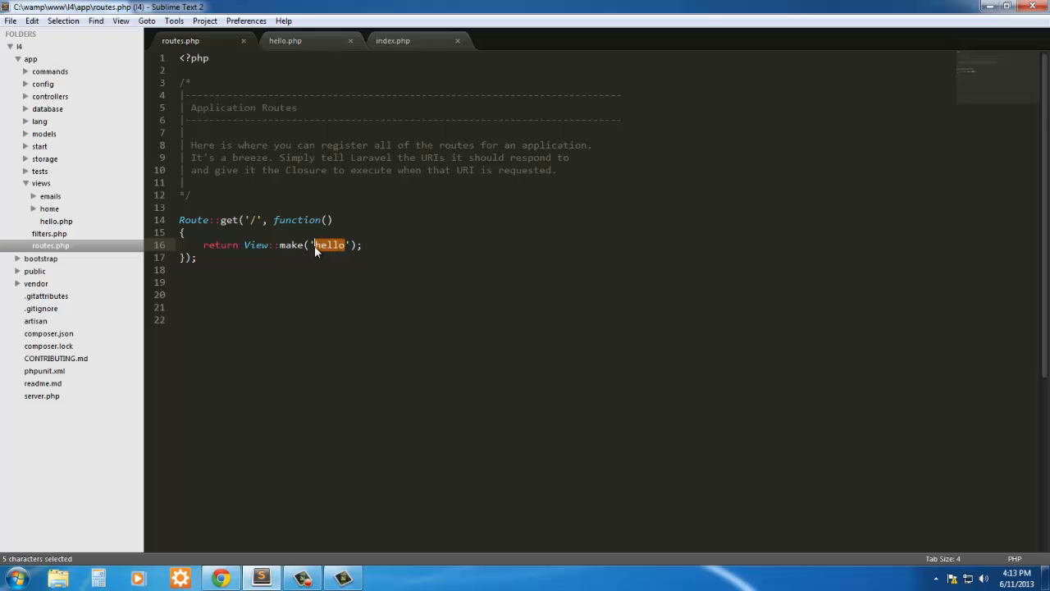
{"action": "type", "text": "i"}
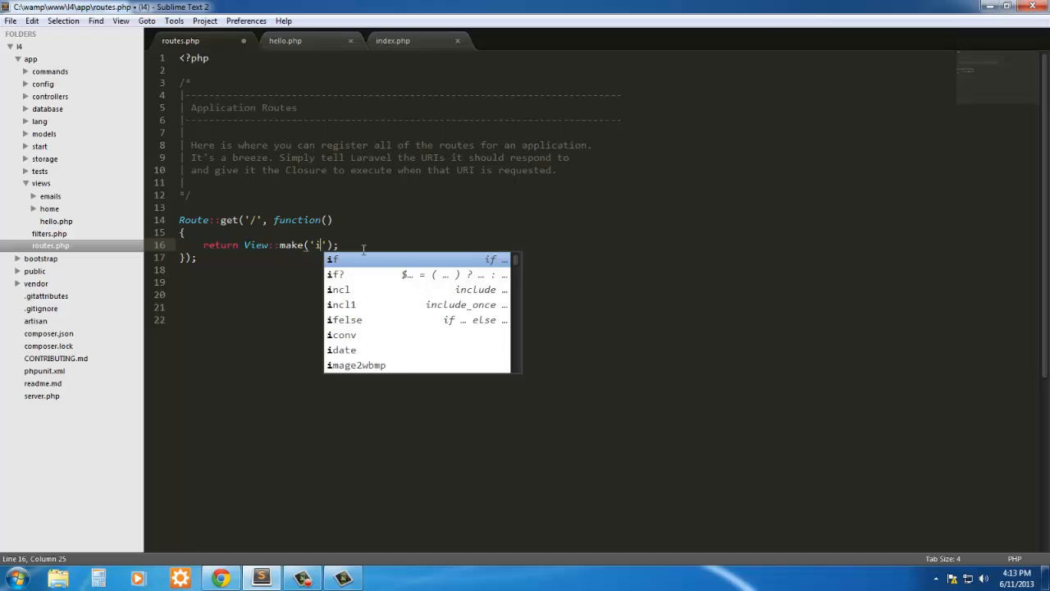
{"action": "type", "text": "ndex"}
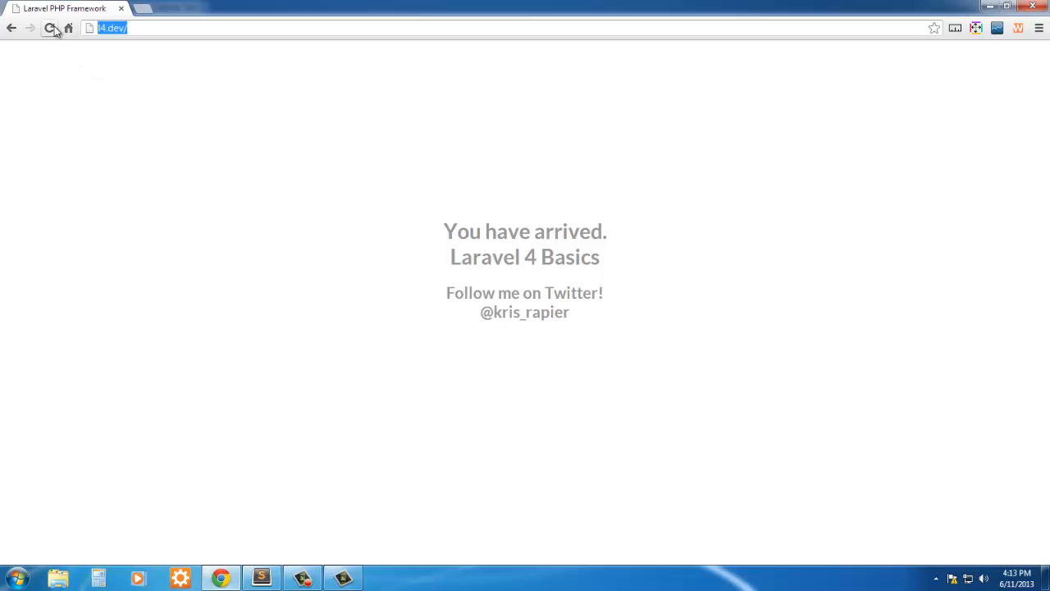
Step: Reload l4.dev to see the View [index] not found error, then return to the editor
{"action": "left_click", "coordinate": [51, 28]}
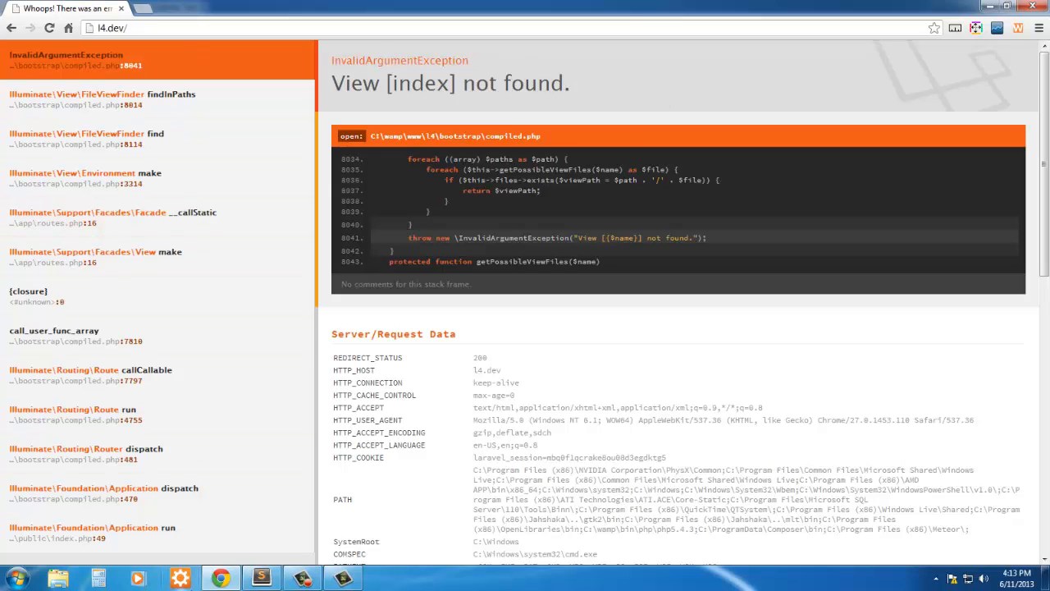
{"action": "left_click", "coordinate": [261, 578]}
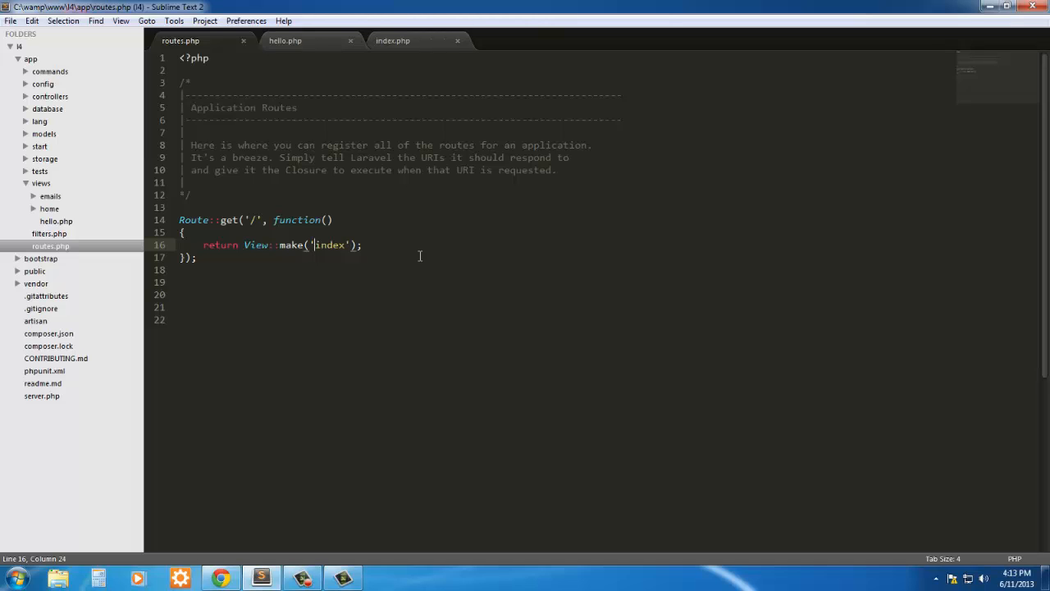
Step: Change the view name to home.index in View::make and save routes.php
{"action": "type", "text": "home."}
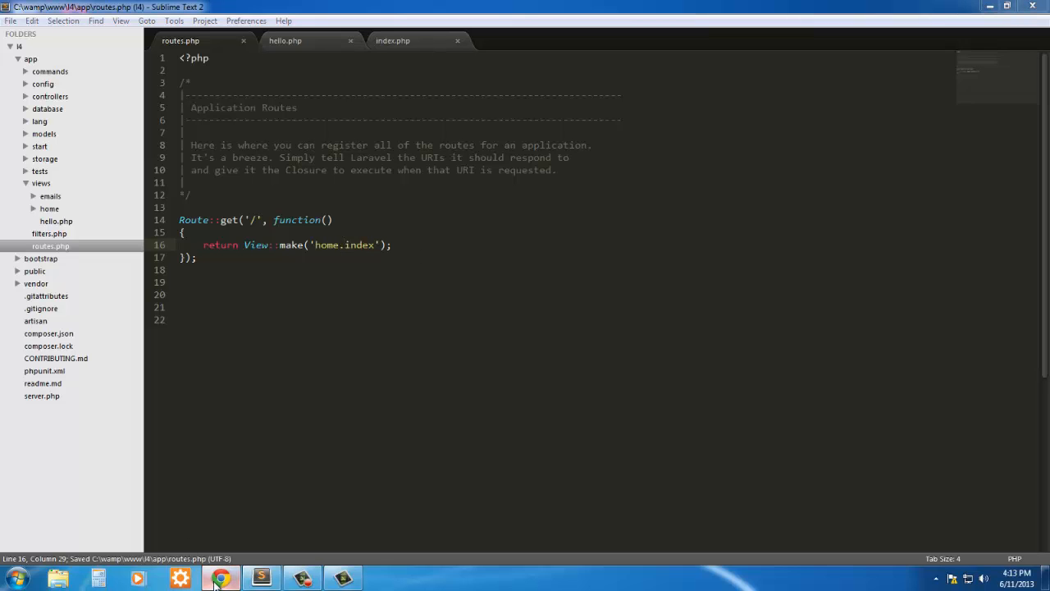
Step: Refresh l4.dev to confirm the Hello from Laravel 4 heading, then return to the editor
{"action": "left_click", "coordinate": [219, 578]}
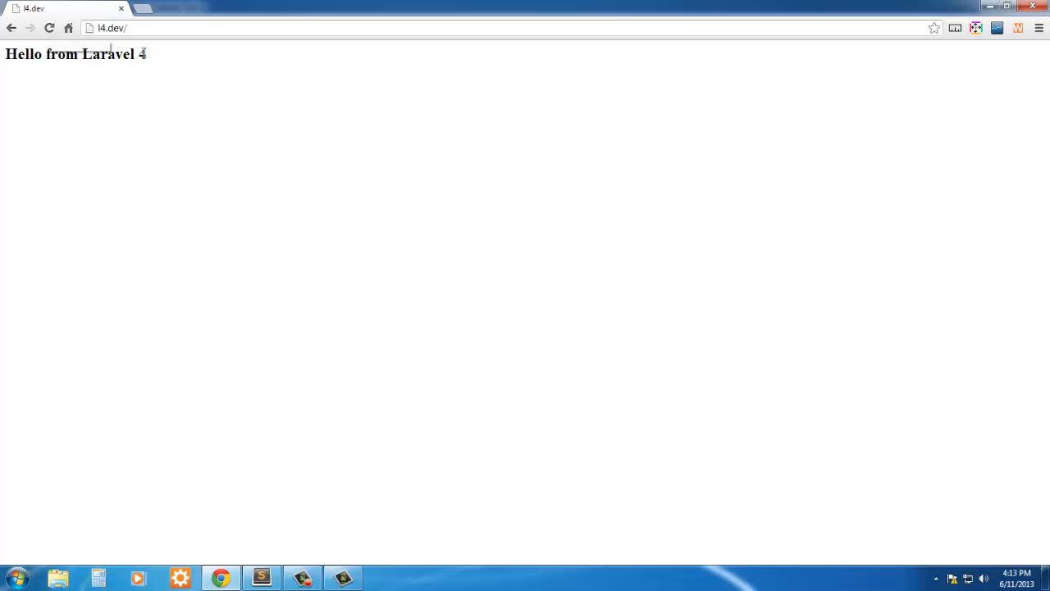
{"action": "mouse_move", "coordinate": [374, 550]}
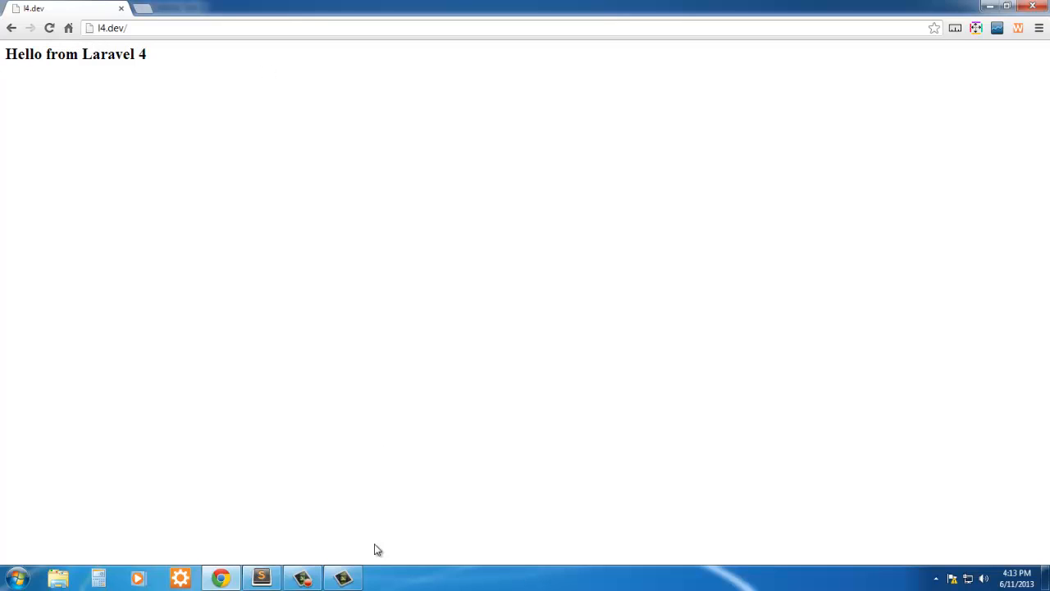
{"action": "left_click", "coordinate": [261, 578]}
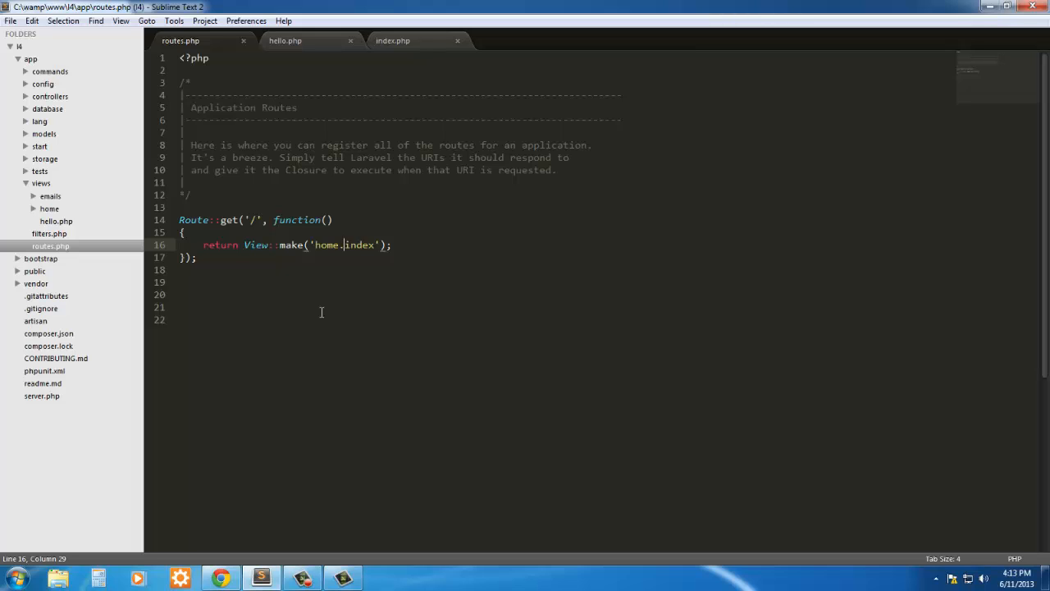
Step: Highlight Route and get while explaining, and add blank lines below the home route
{"action": "type", "text": "\\"}
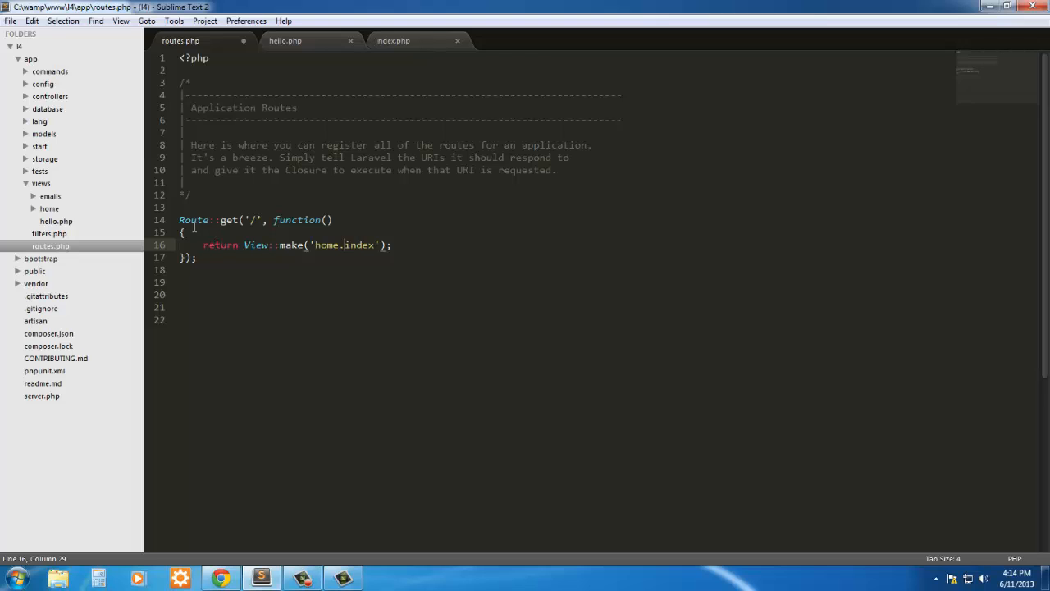
{"action": "double_click", "coordinate": [193, 220]}
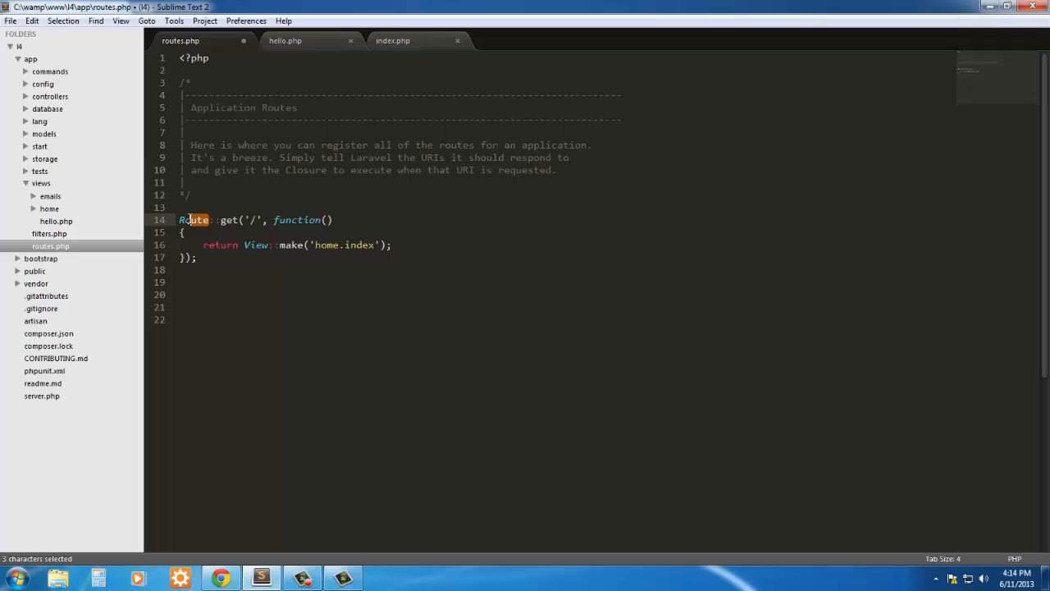
{"action": "left_click", "coordinate": [197, 256]}
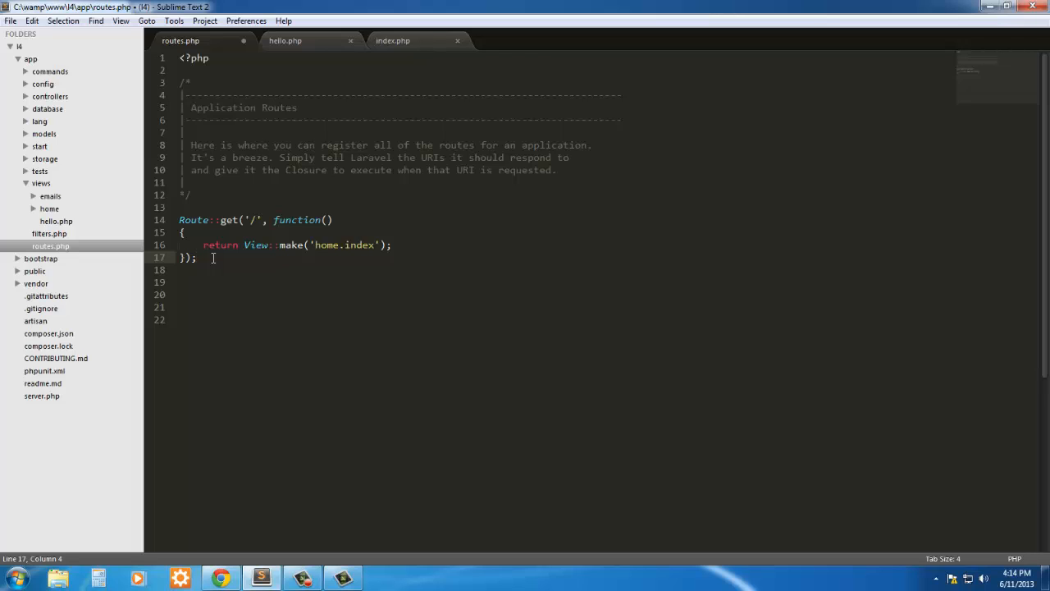
{"action": "key", "text": "enter"}
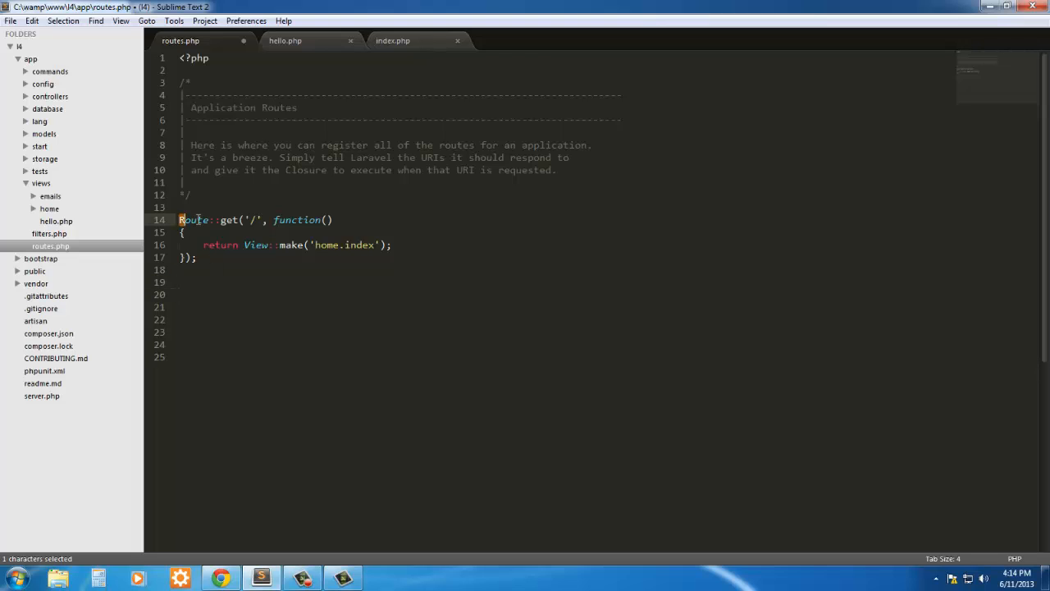
{"action": "double_click", "coordinate": [194, 220]}
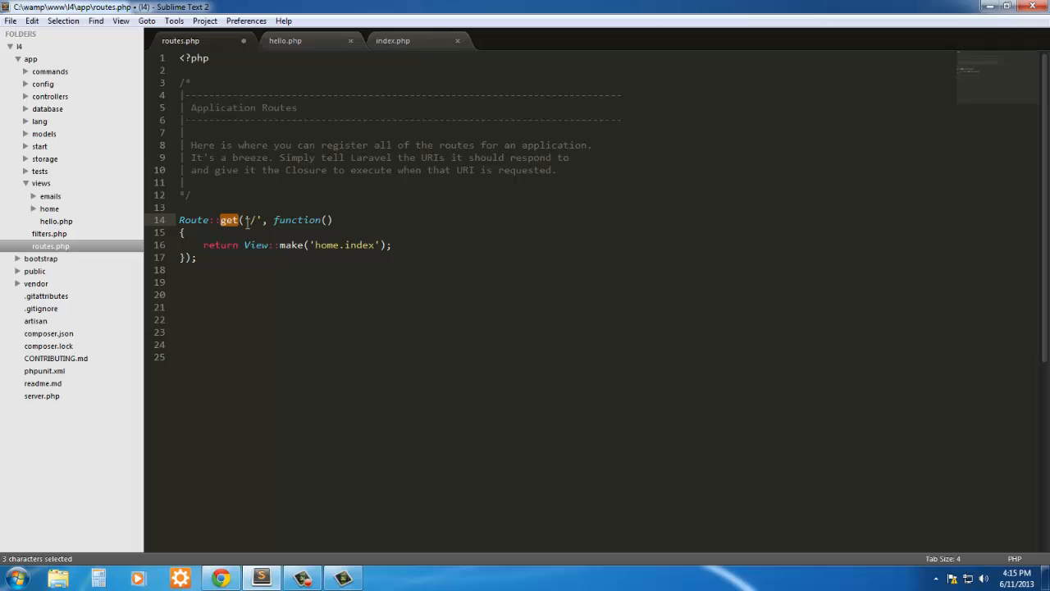
{"action": "left_click", "coordinate": [253, 220]}
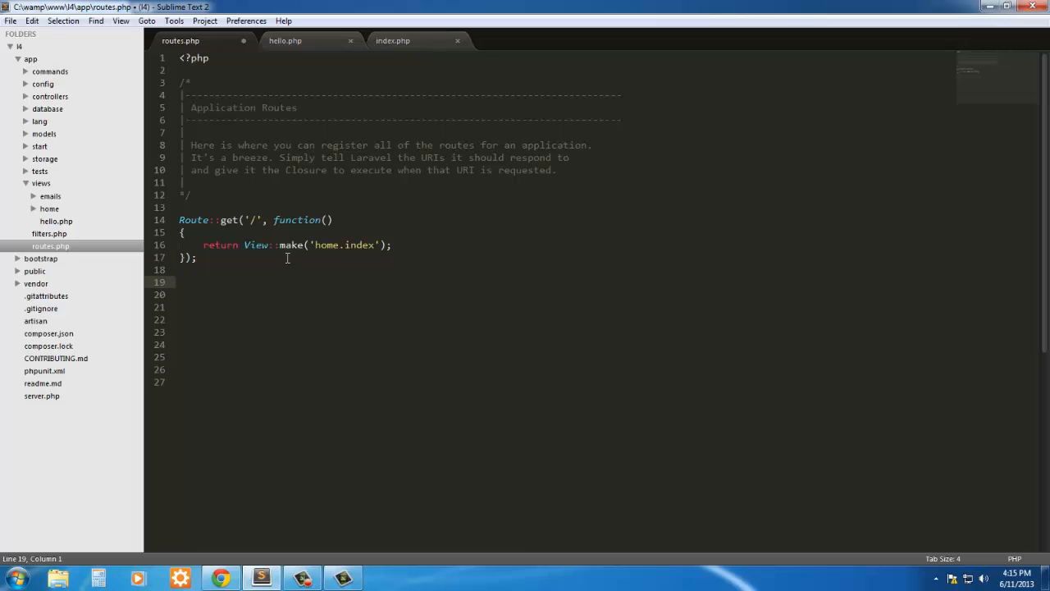
Step: Add Route::get('about', function(){ return "This is about us"; }) below the home route
{"action": "type", "text": "Route::"}
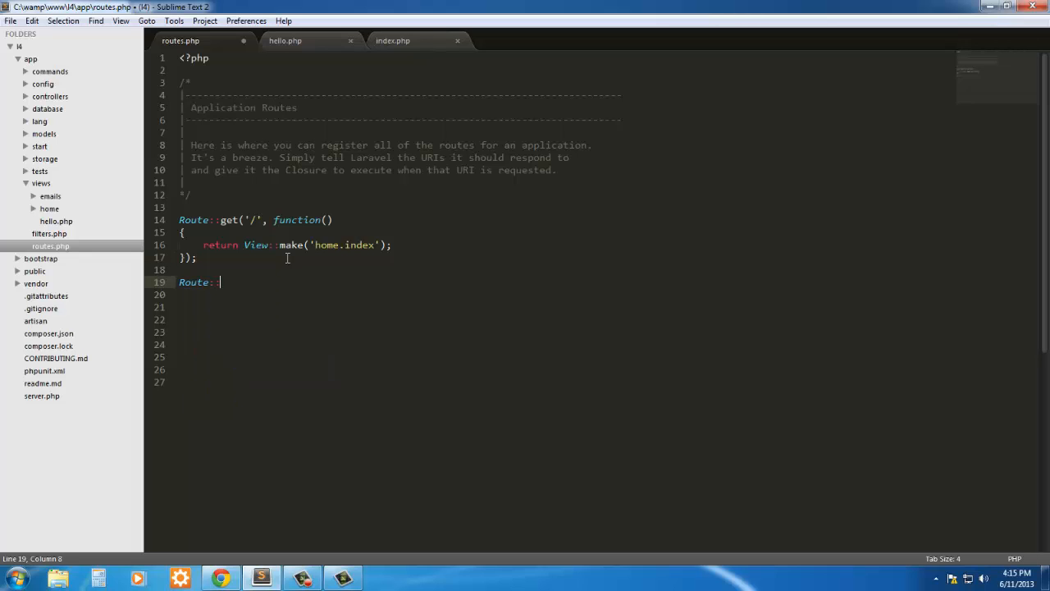
{"action": "type", "text": "get('')"}
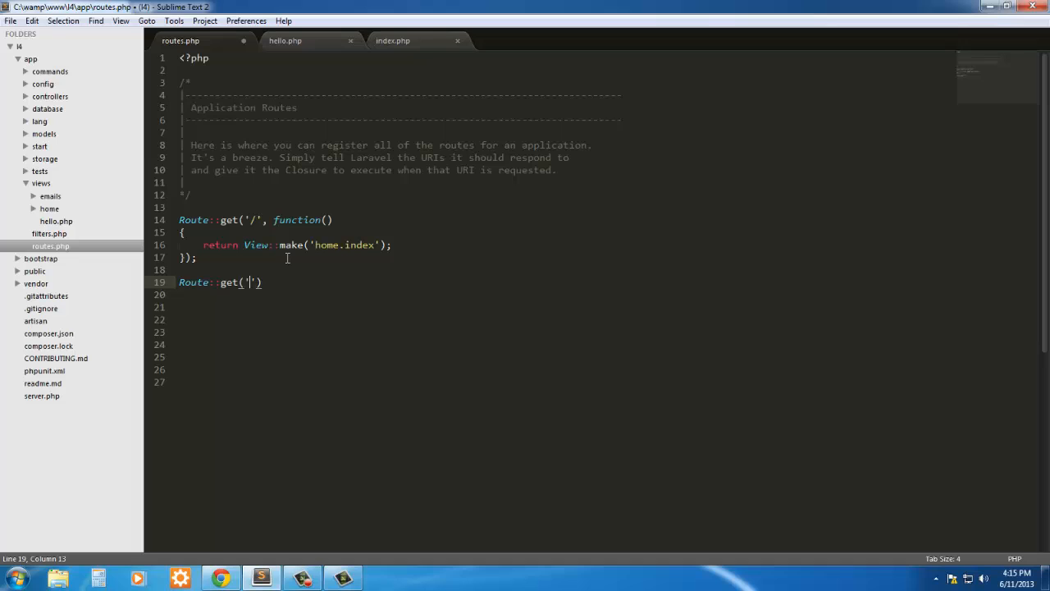
{"action": "type", "text": "about"}
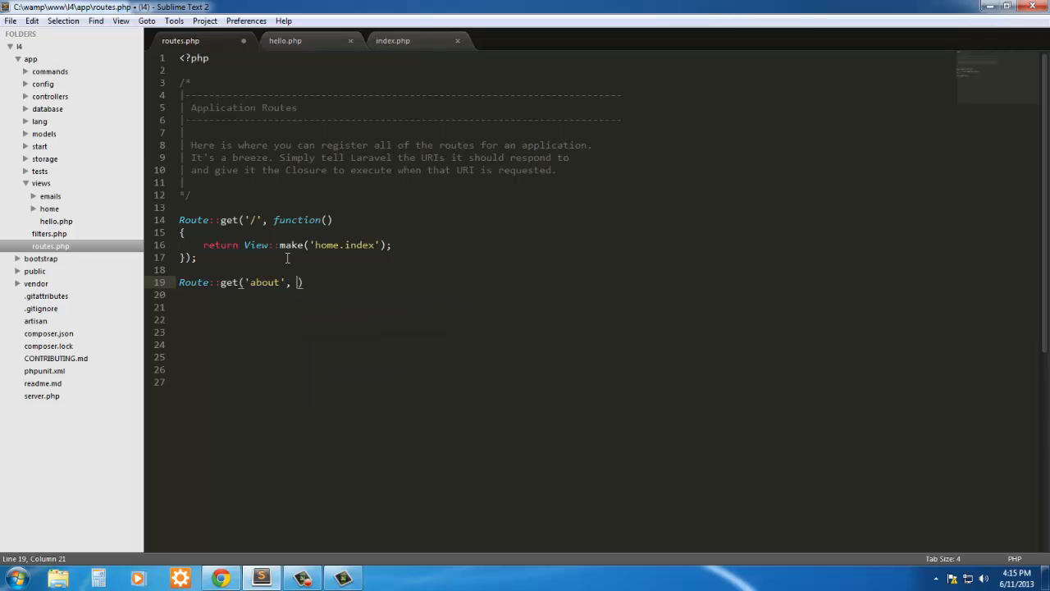
{"action": "type", "text": "function("}
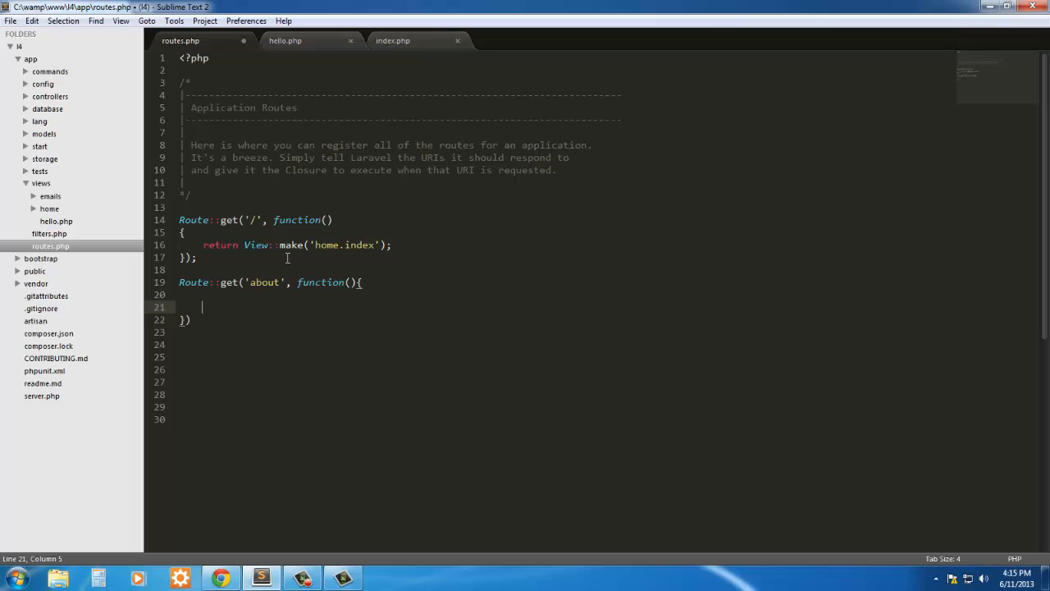
{"action": "type", "text": "return \"This is"}
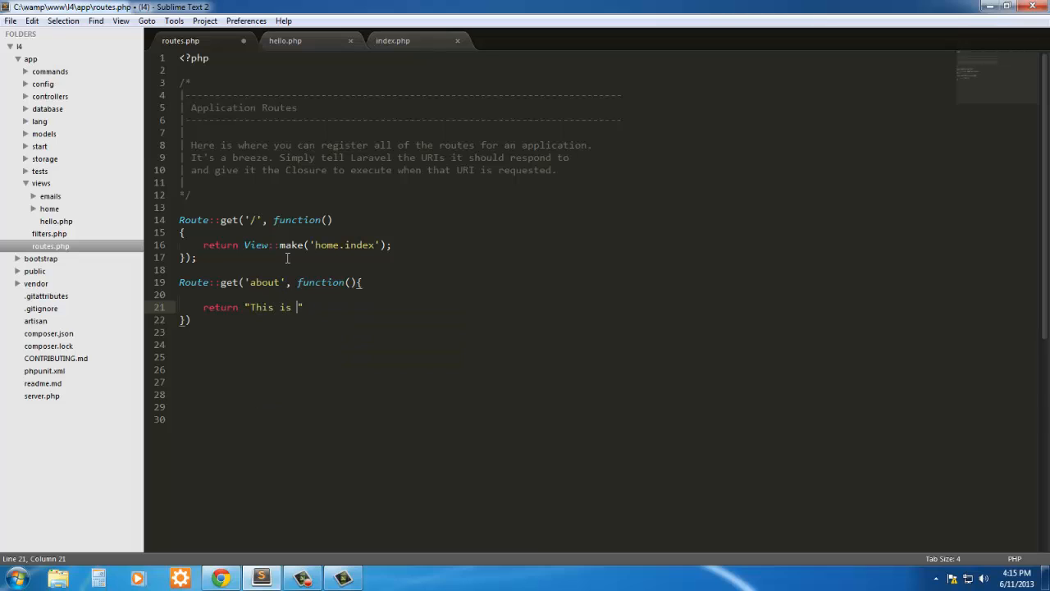
{"action": "type", "text": "about"}
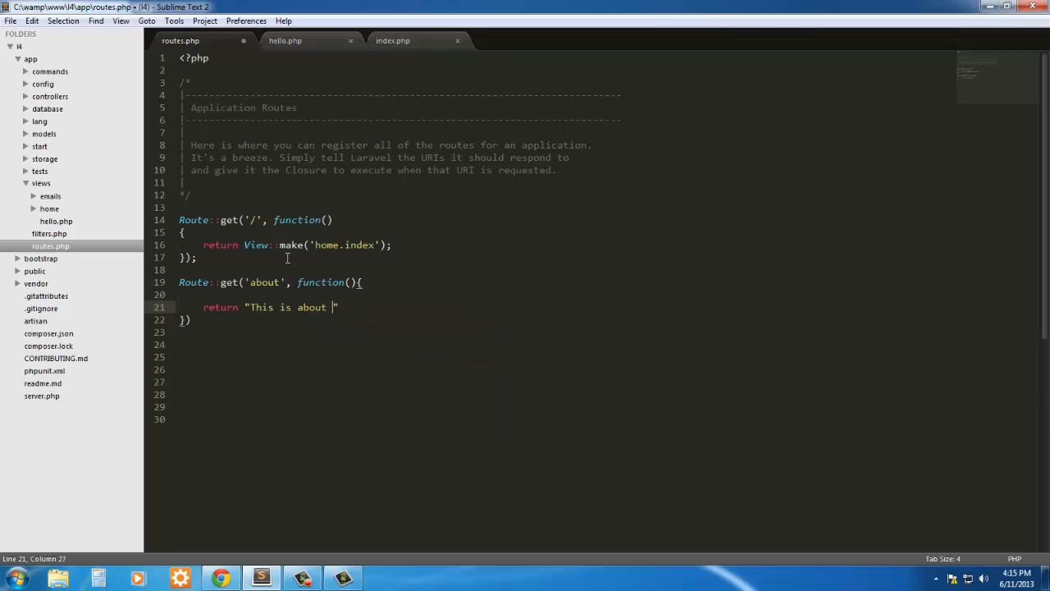
{"action": "type", "text": "us\";"}
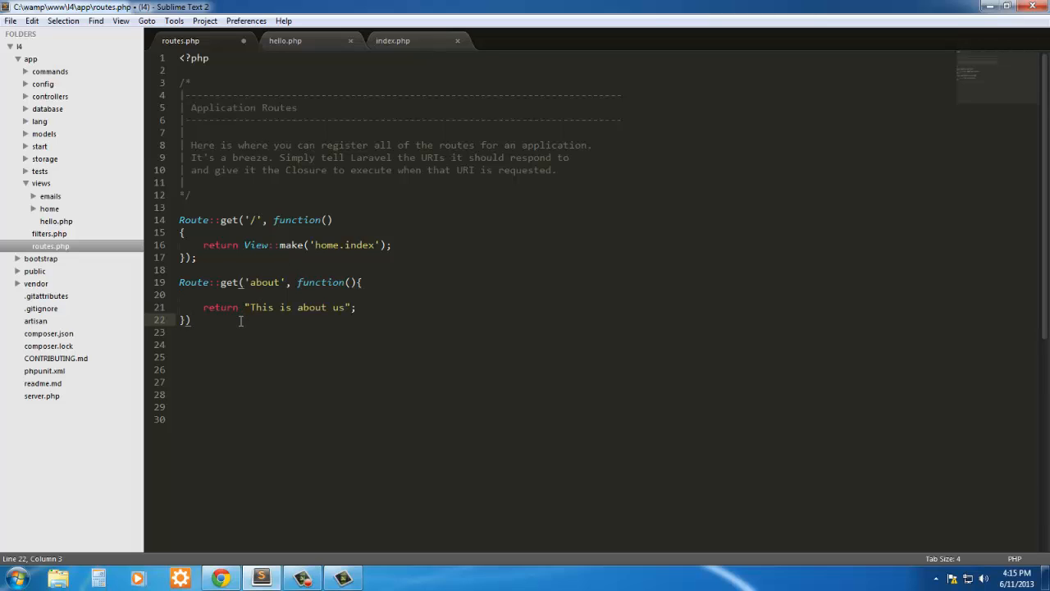
{"action": "left_click", "coordinate": [220, 577]}
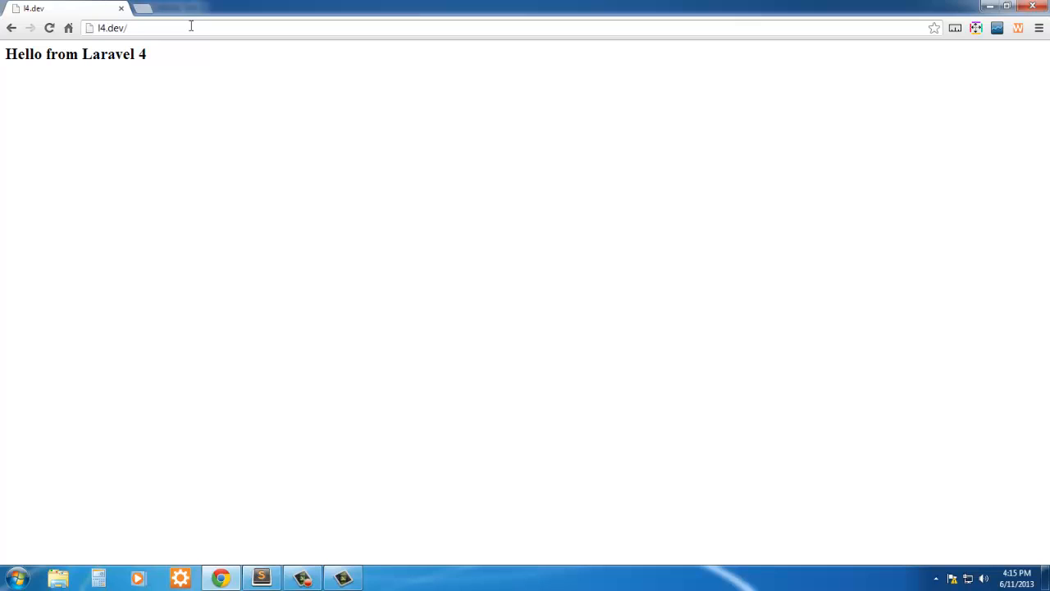
{"action": "left_click", "coordinate": [261, 577]}
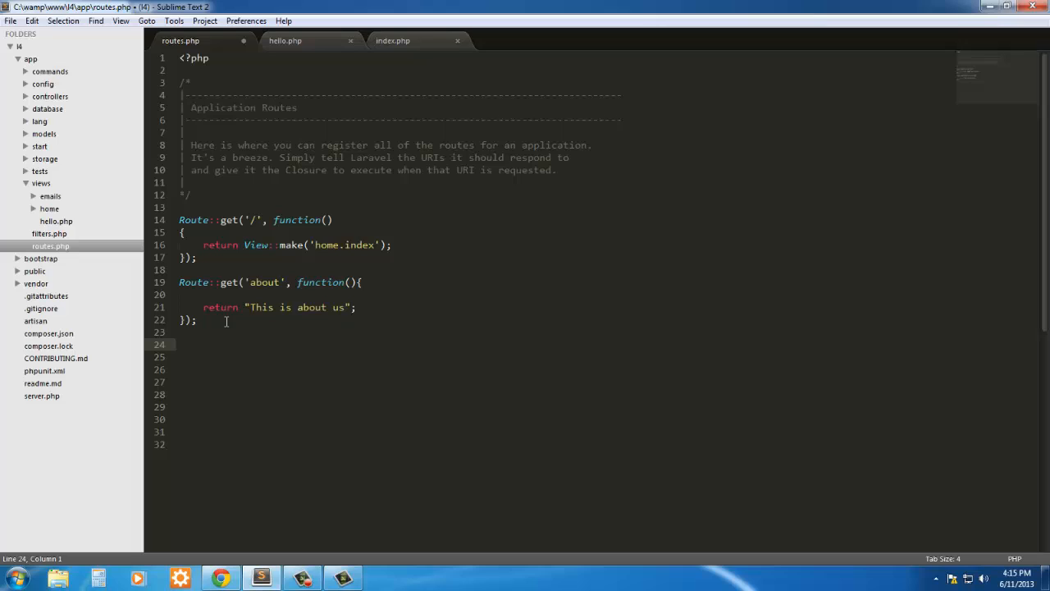
{"action": "left_click", "coordinate": [179, 344]}
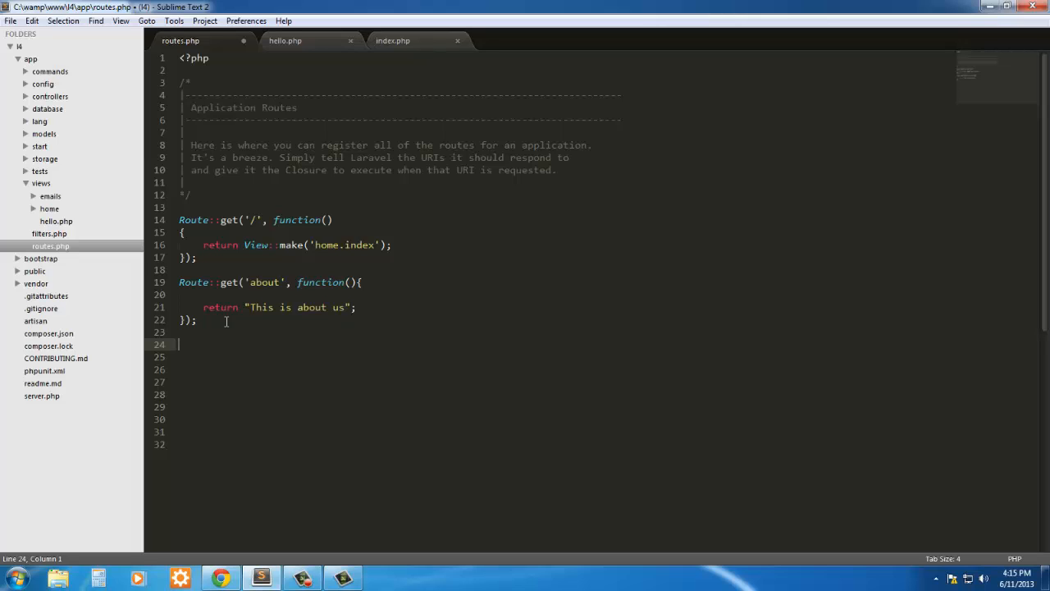
{"action": "mouse_move", "coordinate": [738, 440]}
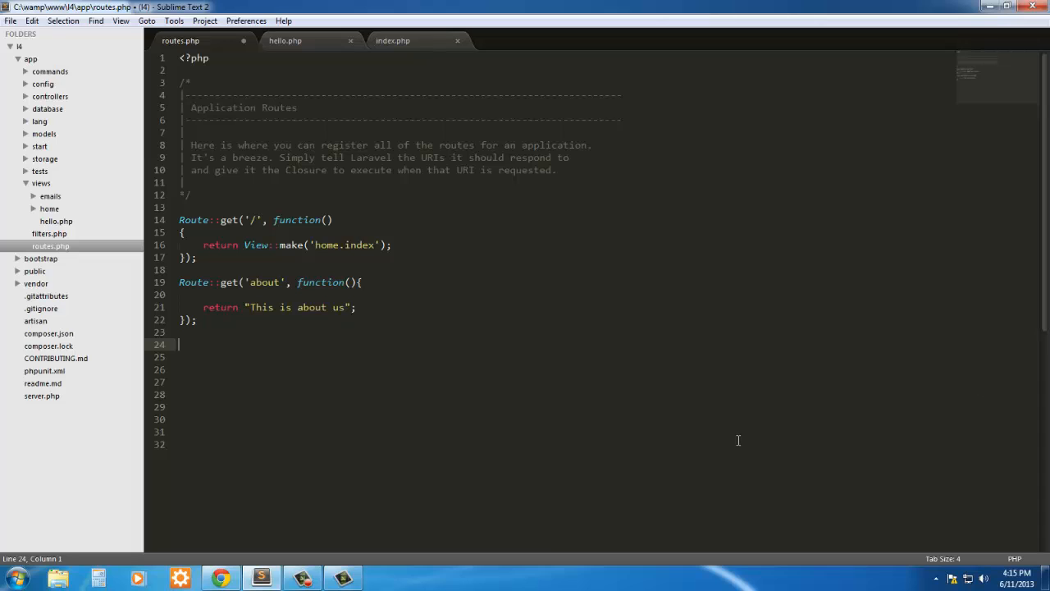